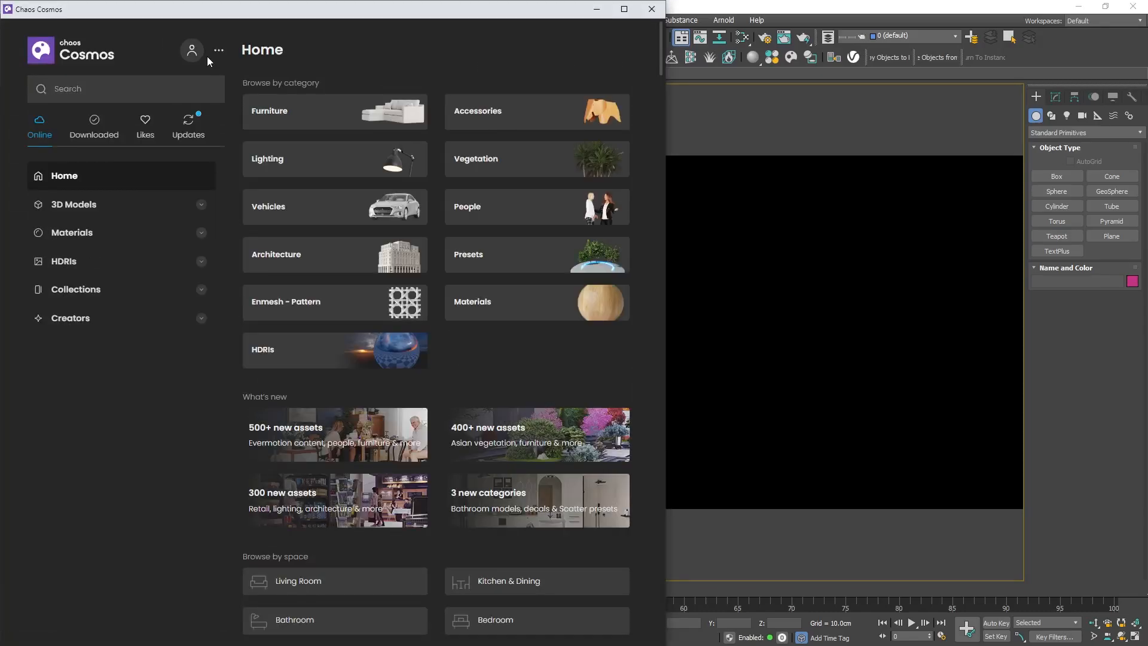
# Browse the Evening HDRI thumbnails and download a night-sky map for the bedroom.
pyautogui.click(75, 311)
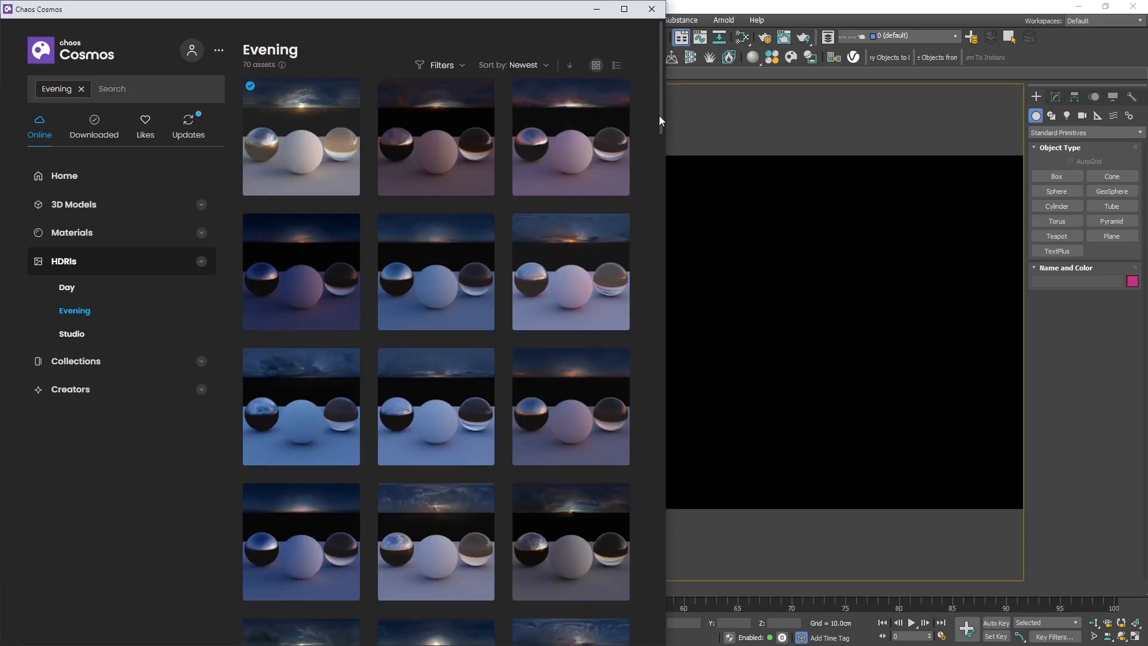
pyautogui.scroll(-3)
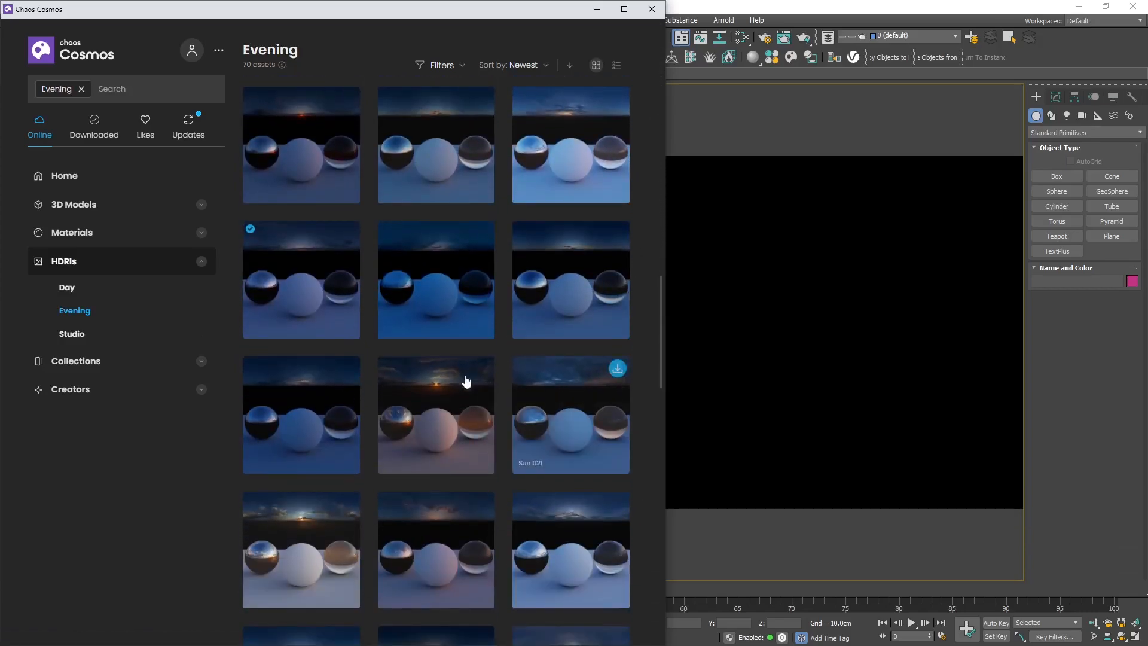
pyautogui.click(346, 234)
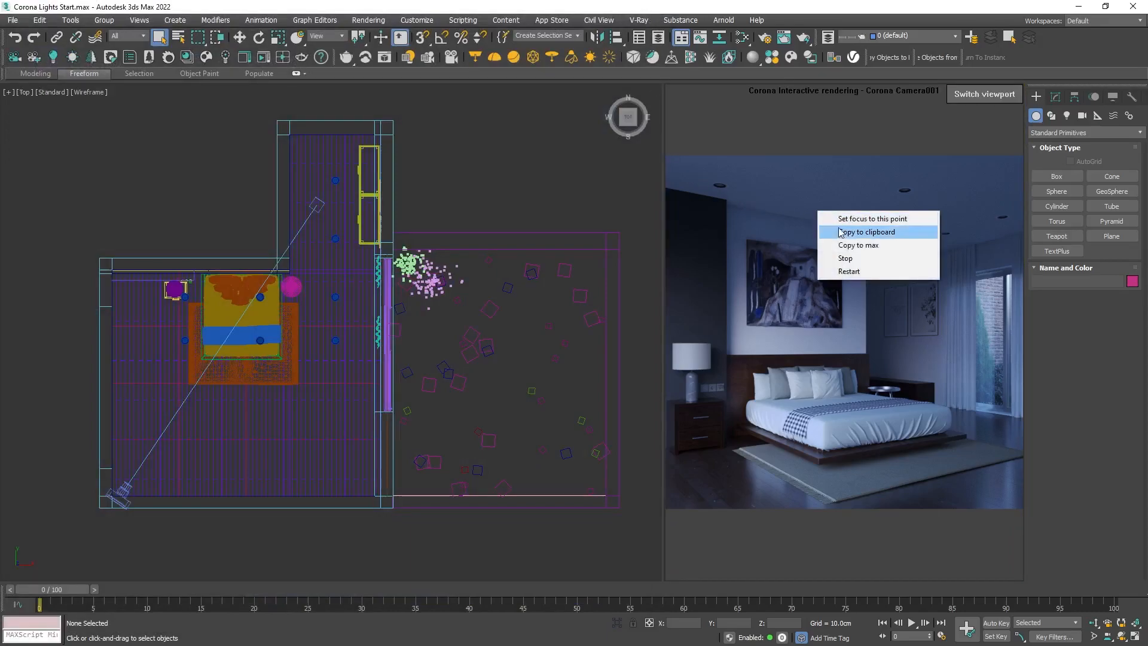
# Stop the interactive render and isolate the two ceiling downlight fixtures with Alt+Q.
pyautogui.click(844, 259)
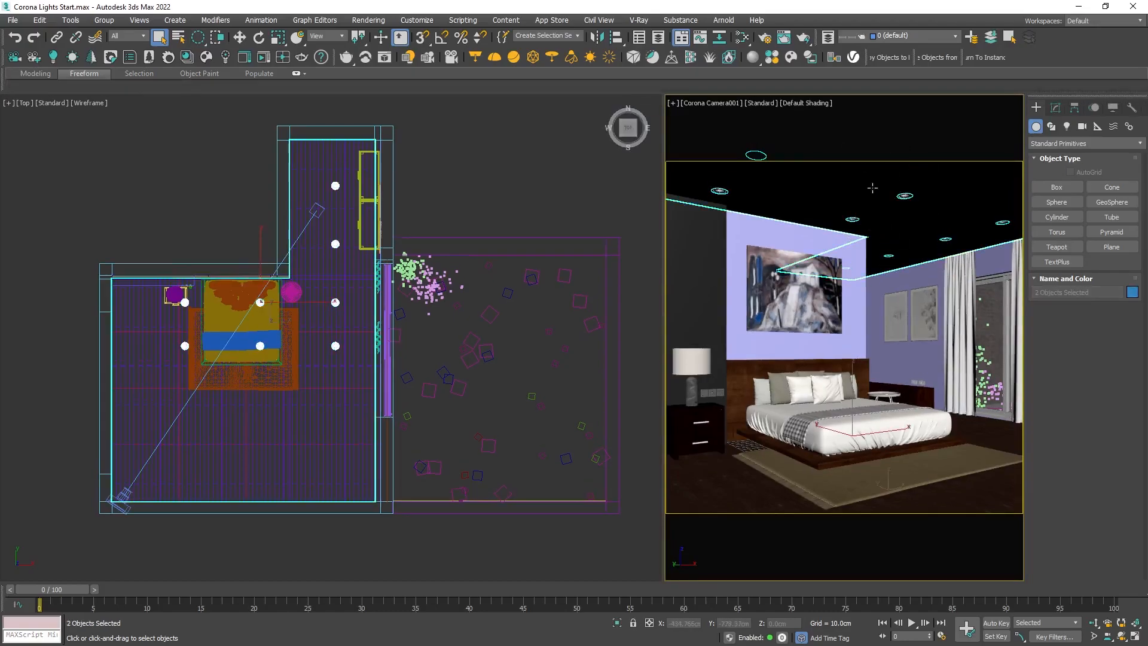
pyautogui.press('alt+q')
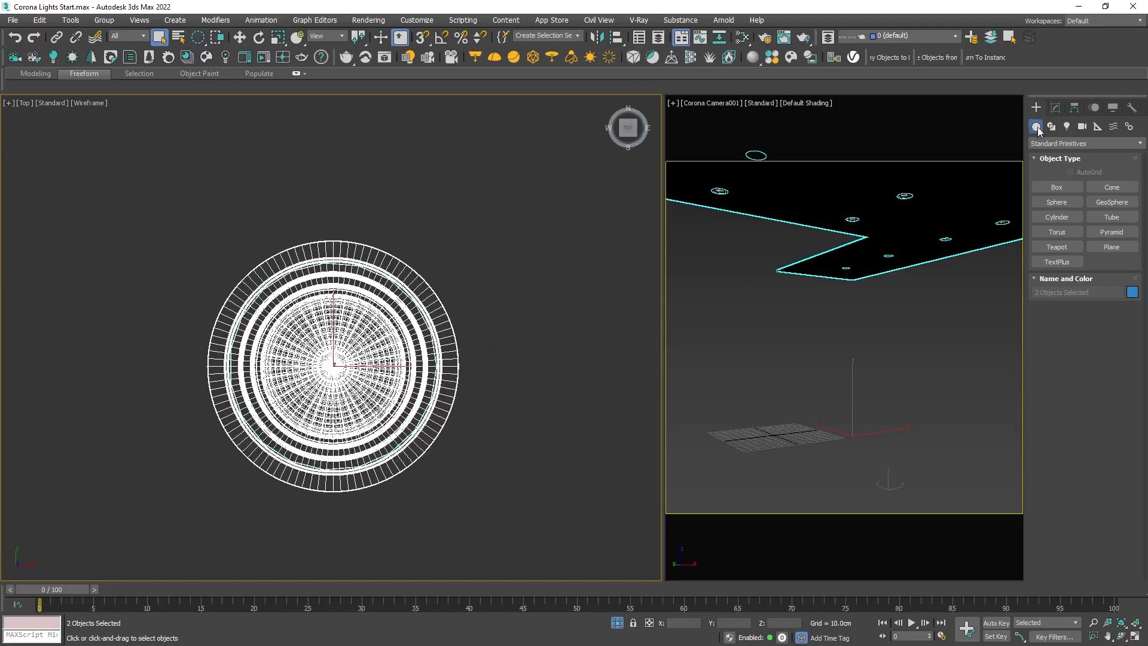
# Create a CoronaLight with Disk shape over the ceiling lamp and show its parameters in Modify.
pyautogui.click(1082, 142)
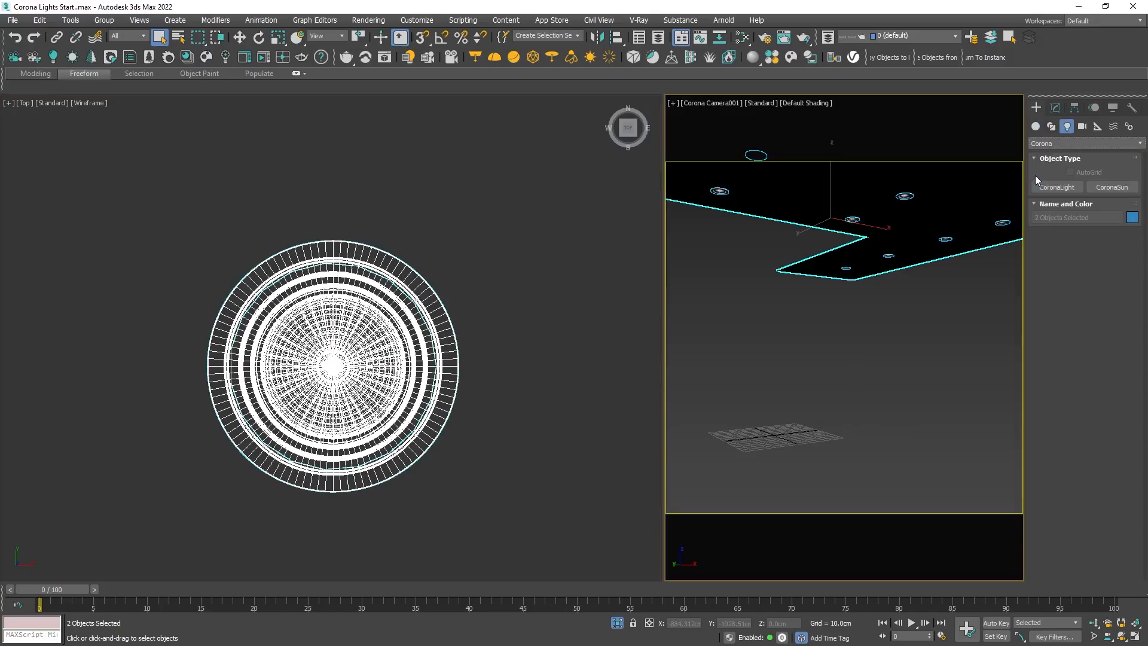
pyautogui.click(1055, 186)
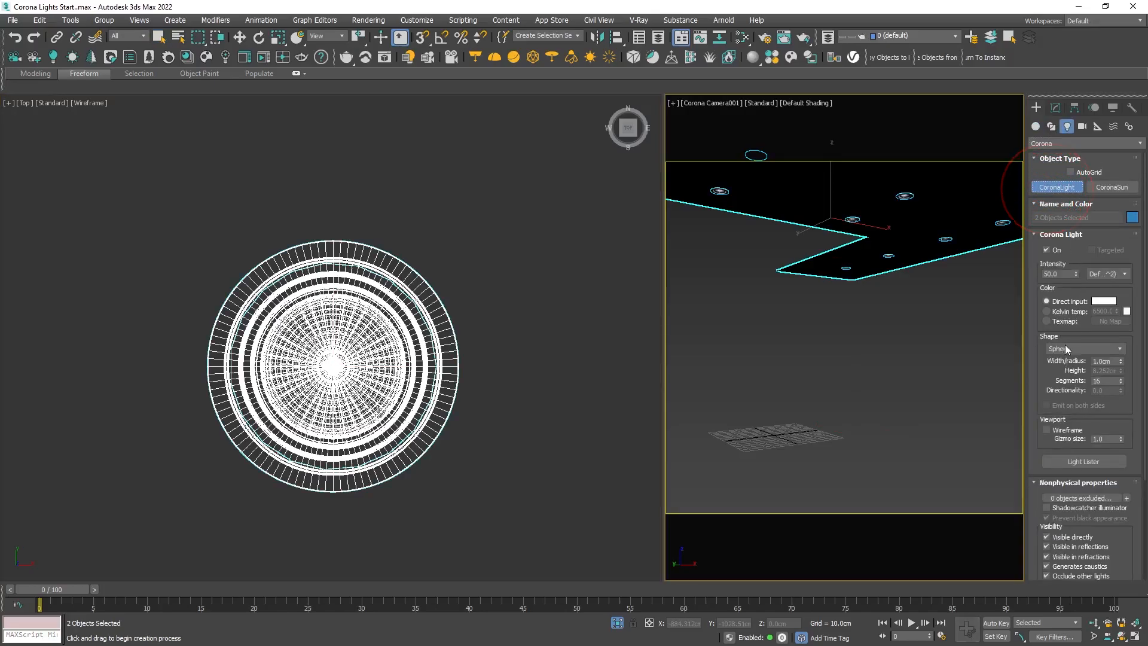
pyautogui.click(1085, 348)
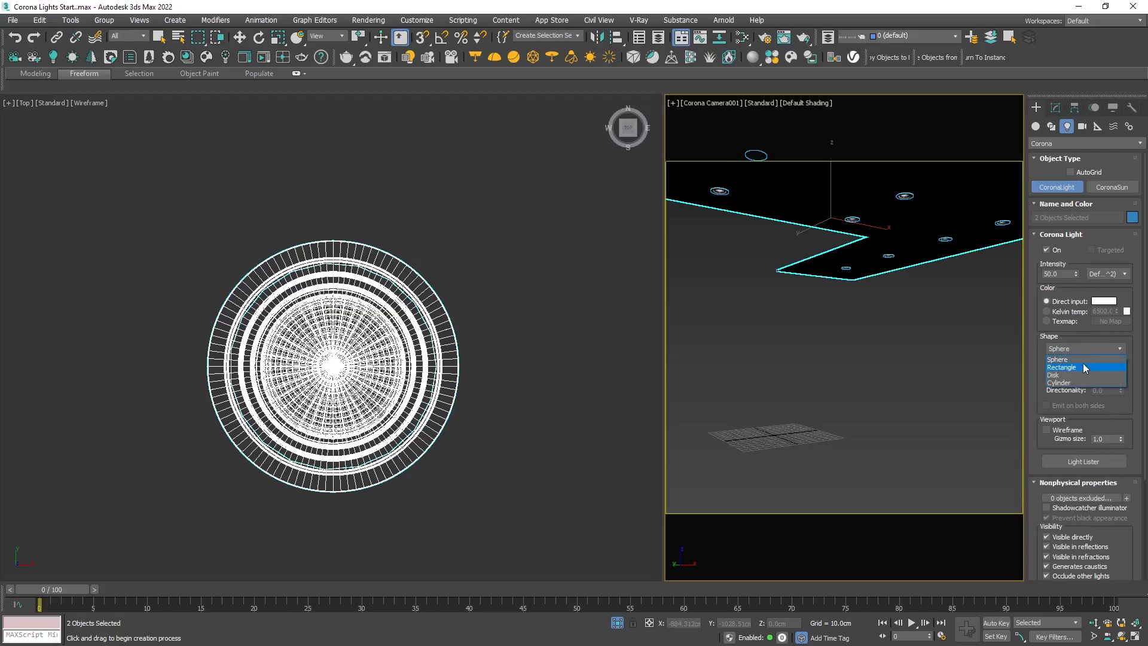
pyautogui.click(1055, 374)
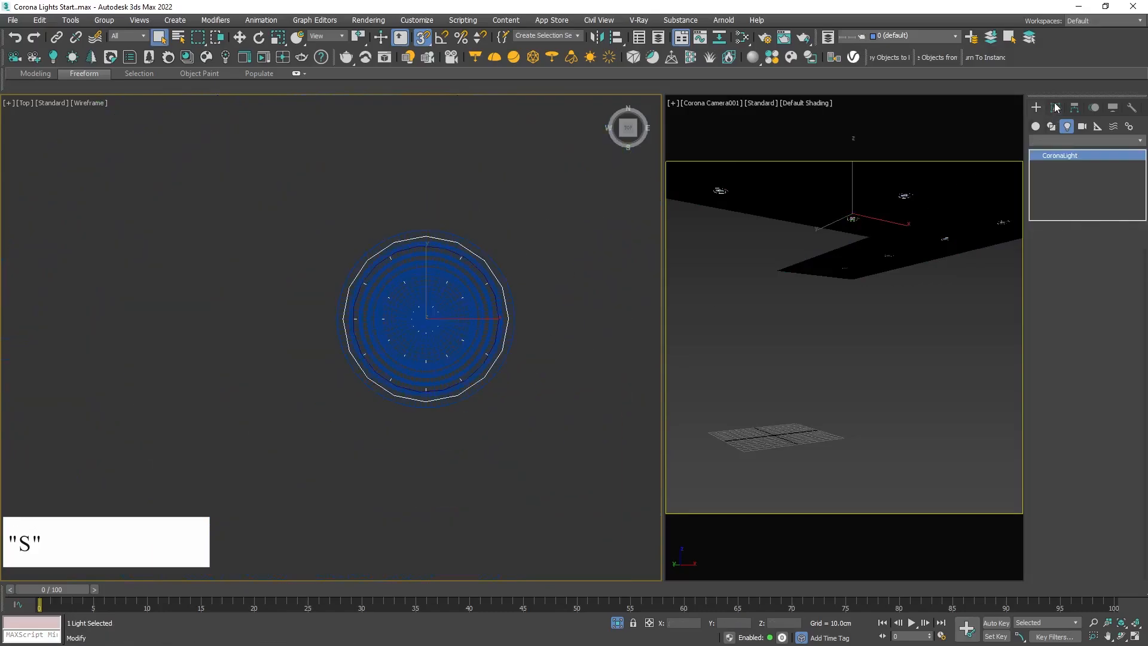
pyautogui.click(1051, 108)
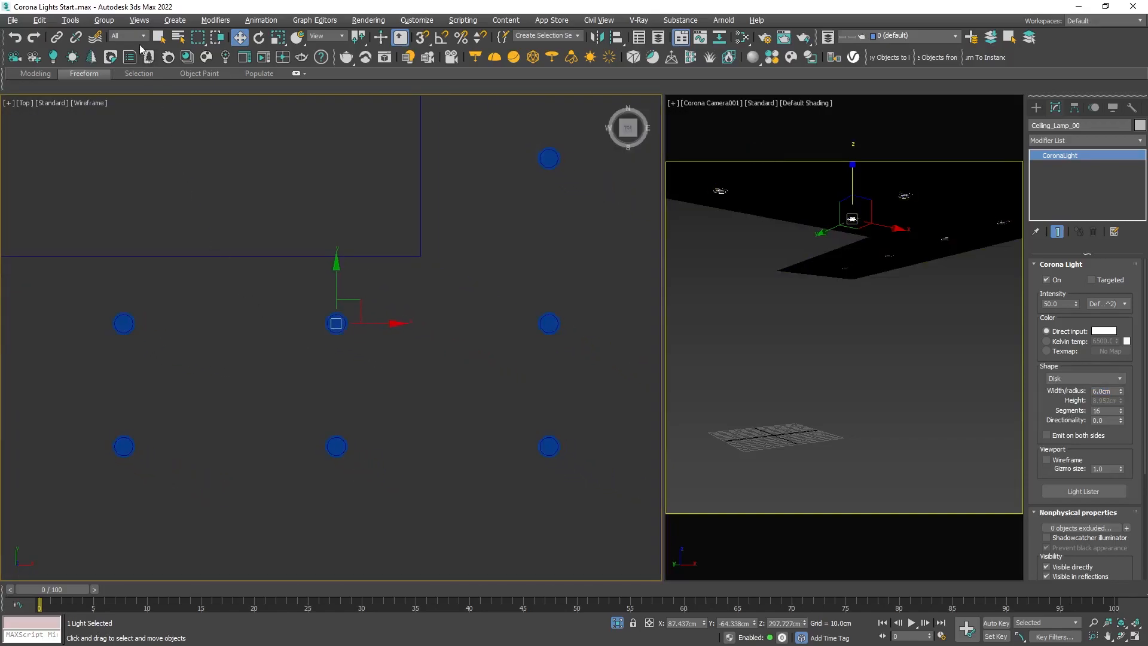
# Restrict selection to Lights and clone the disk light to the other spots as instances.
pyautogui.click(127, 35)
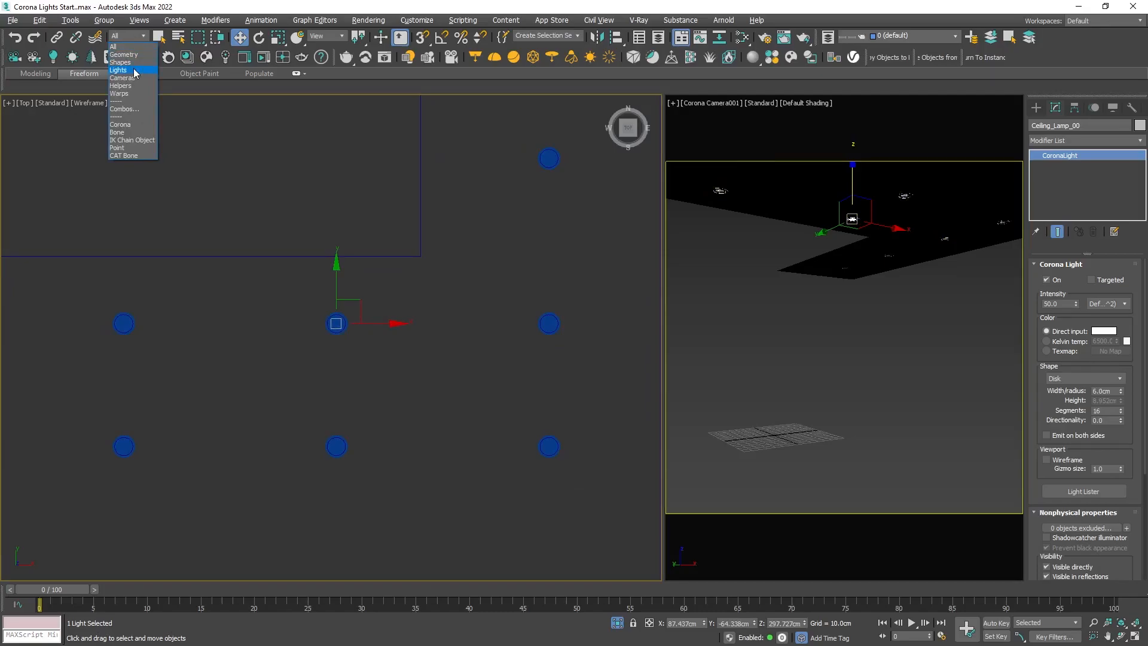
pyautogui.click(119, 71)
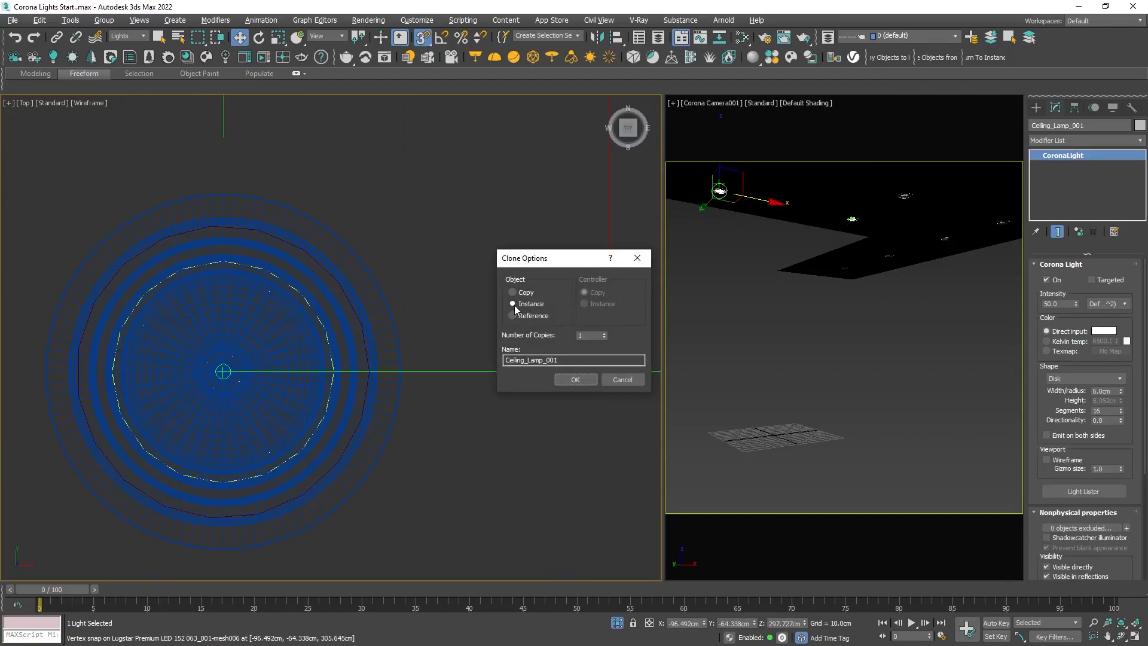
pyautogui.click(575, 379)
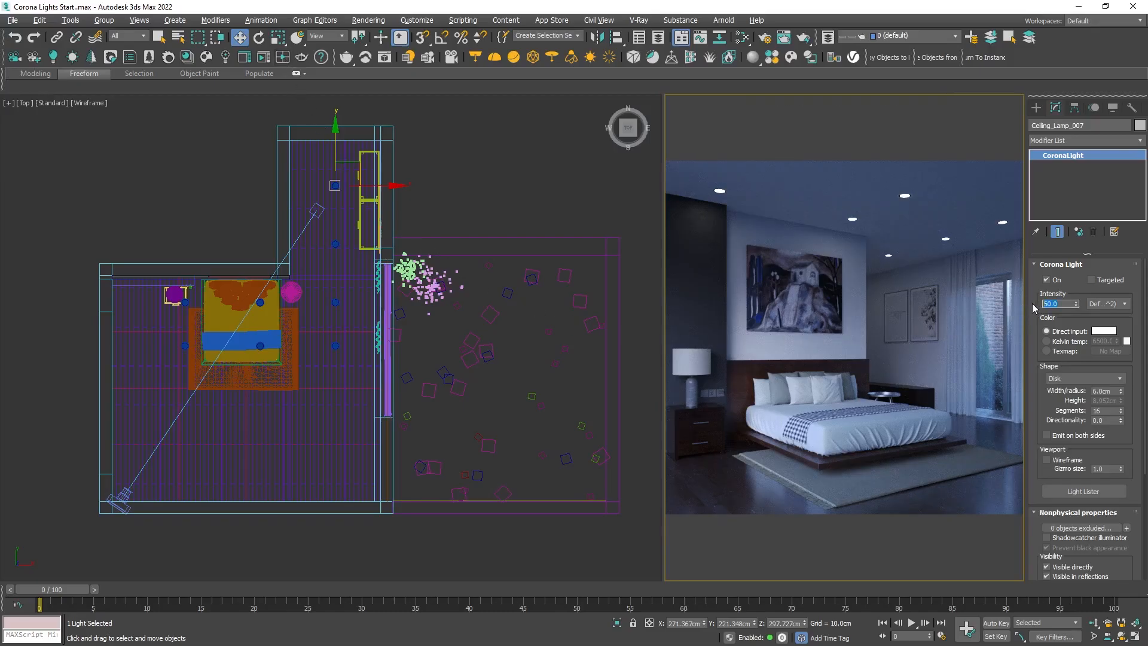
# Set the ceiling lights' Intensity to 900 and consult a Kelvin colour-temperature chart.
pyautogui.write('300')
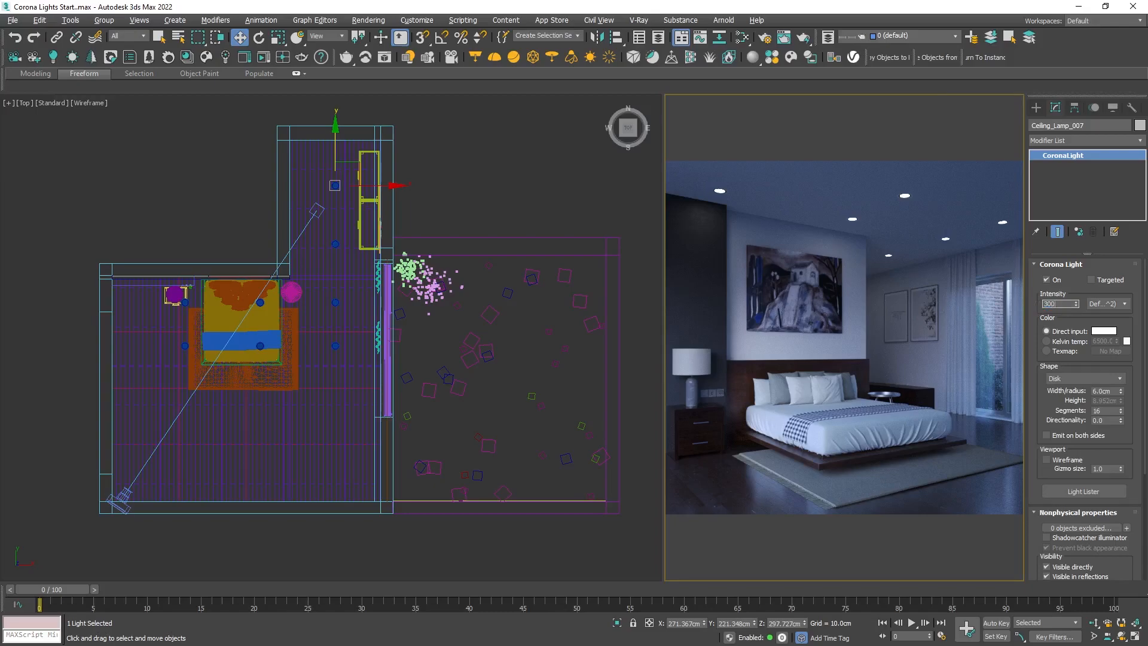
pyautogui.write('90')
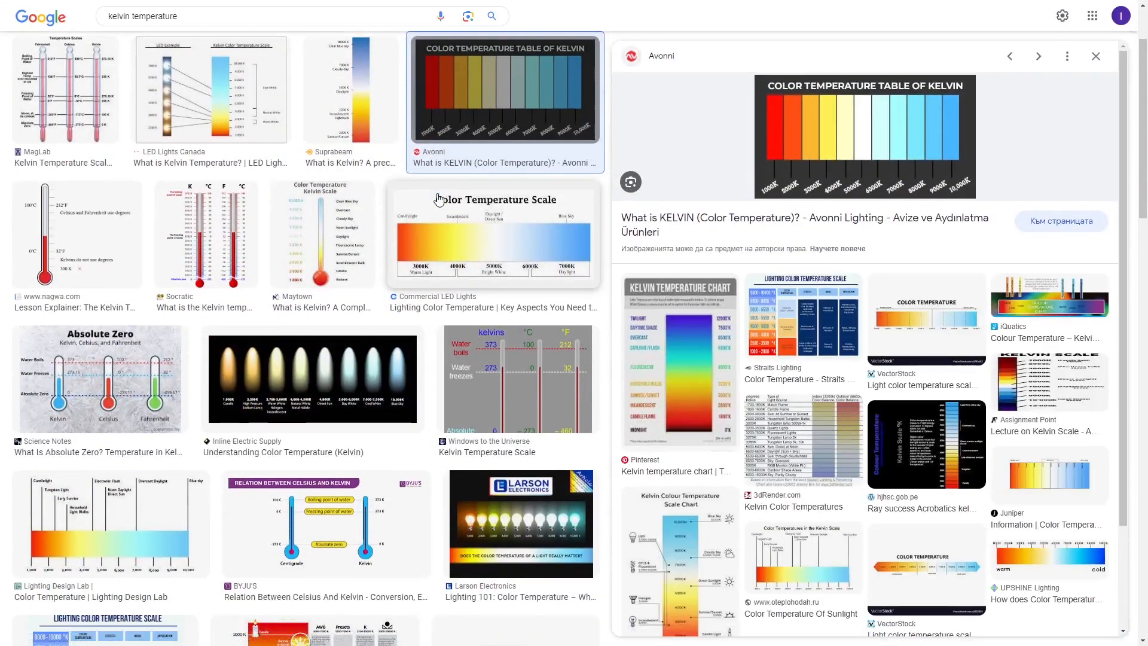
pyautogui.click(491, 234)
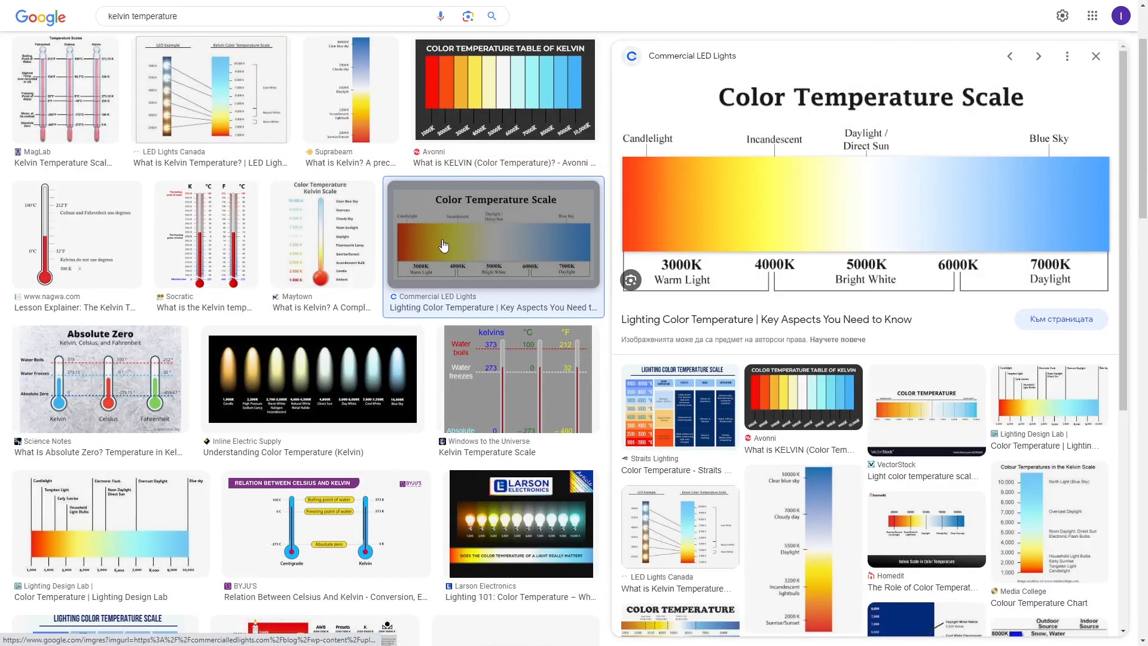
pyautogui.click(313, 378)
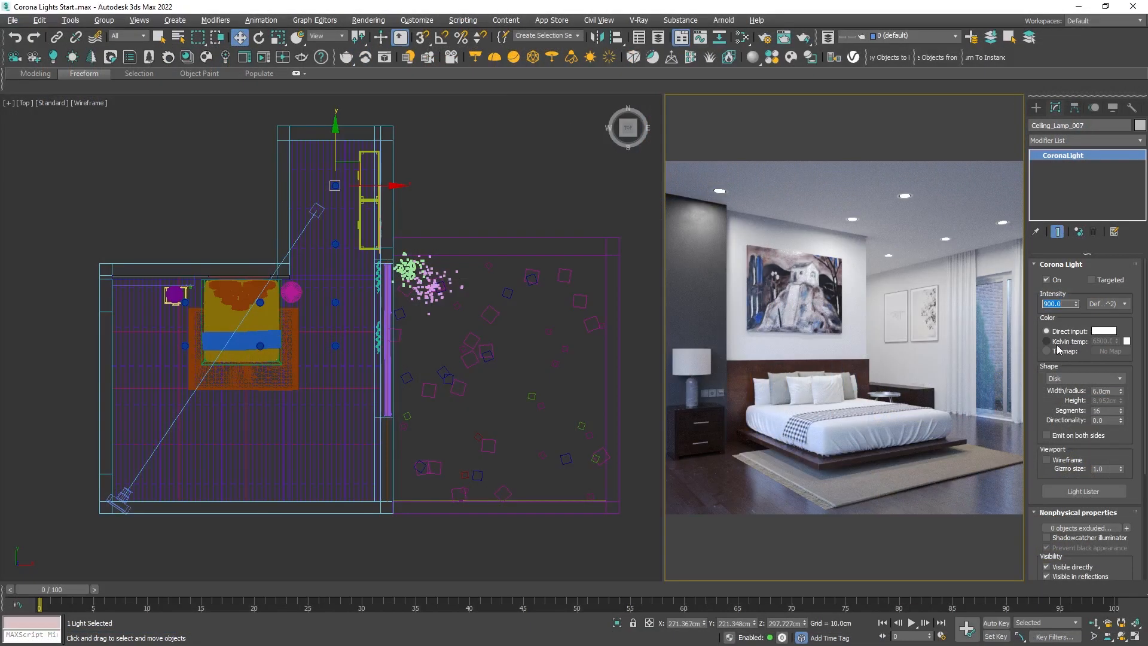
# Enable Kelvin temp on the ceiling lights and enter a warm temperature value.
pyautogui.click(1045, 340)
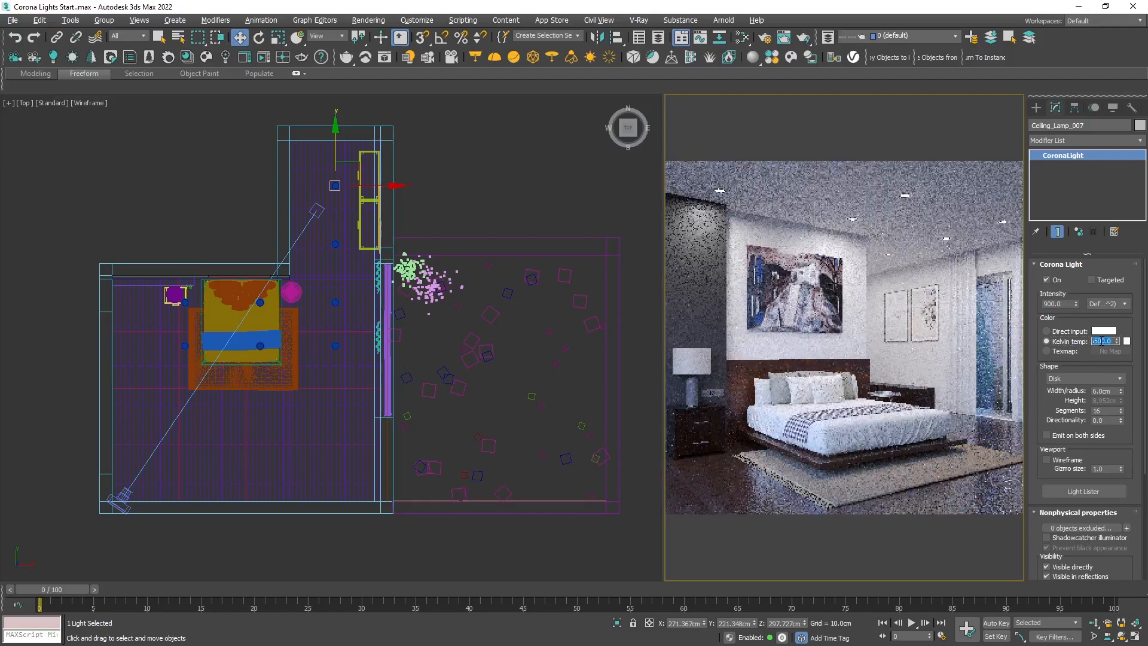
pyautogui.write('2500')
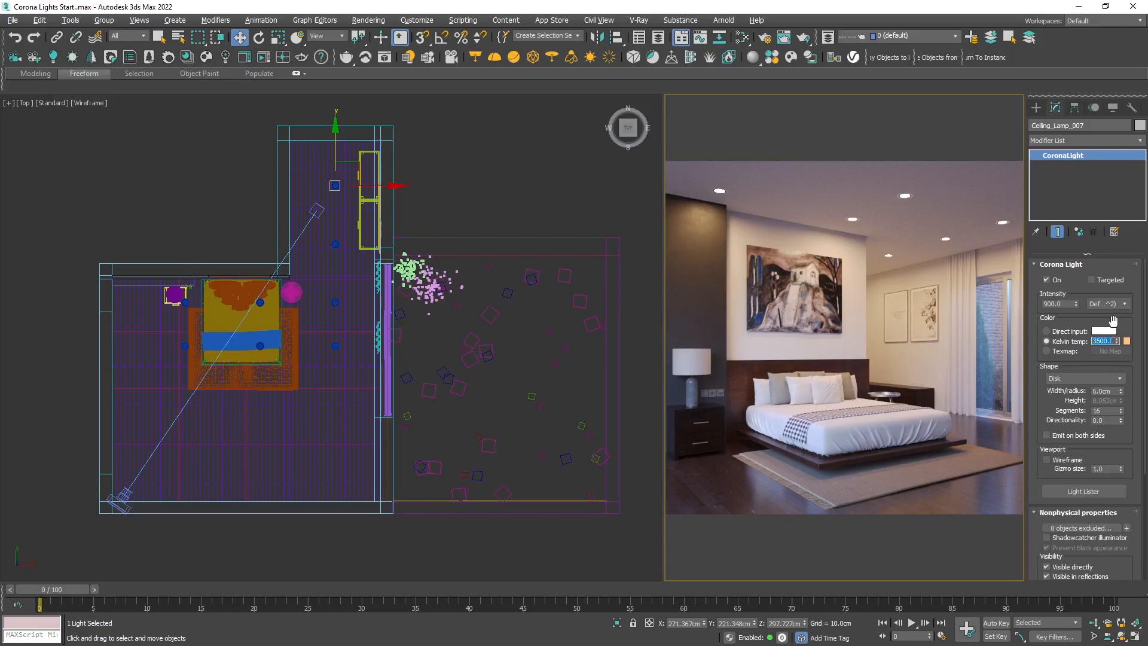
pyautogui.moveTo(313, 283)
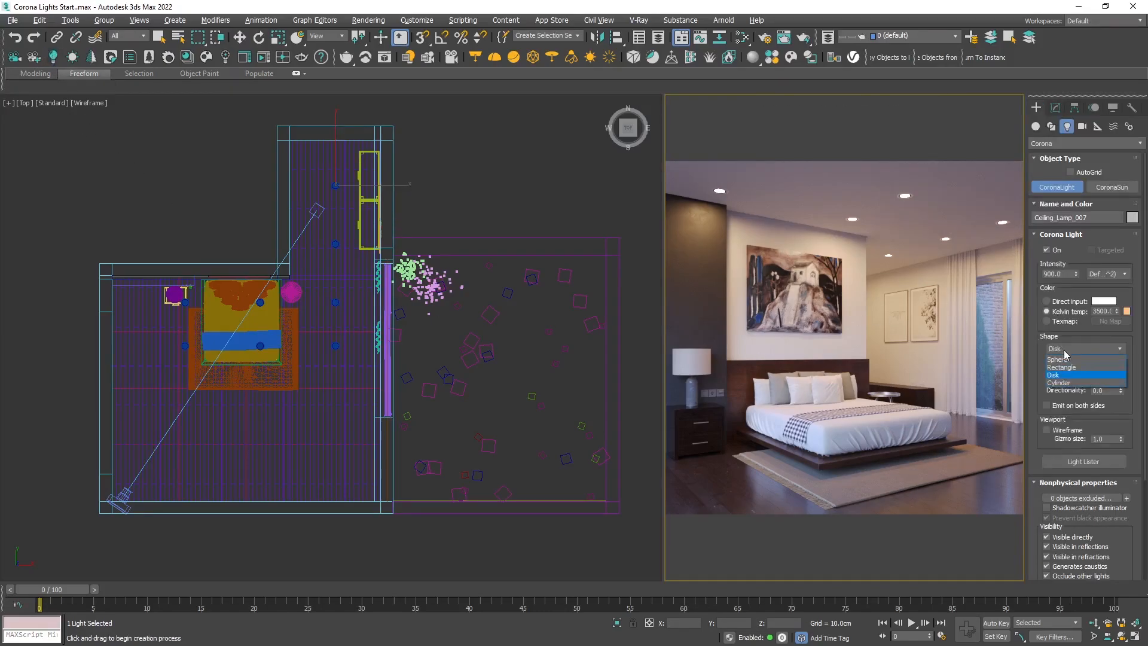
# Make the LED strip a Rectangle light at intensity 20 and lower its Kelvin temp to 2500.
pyautogui.click(1060, 367)
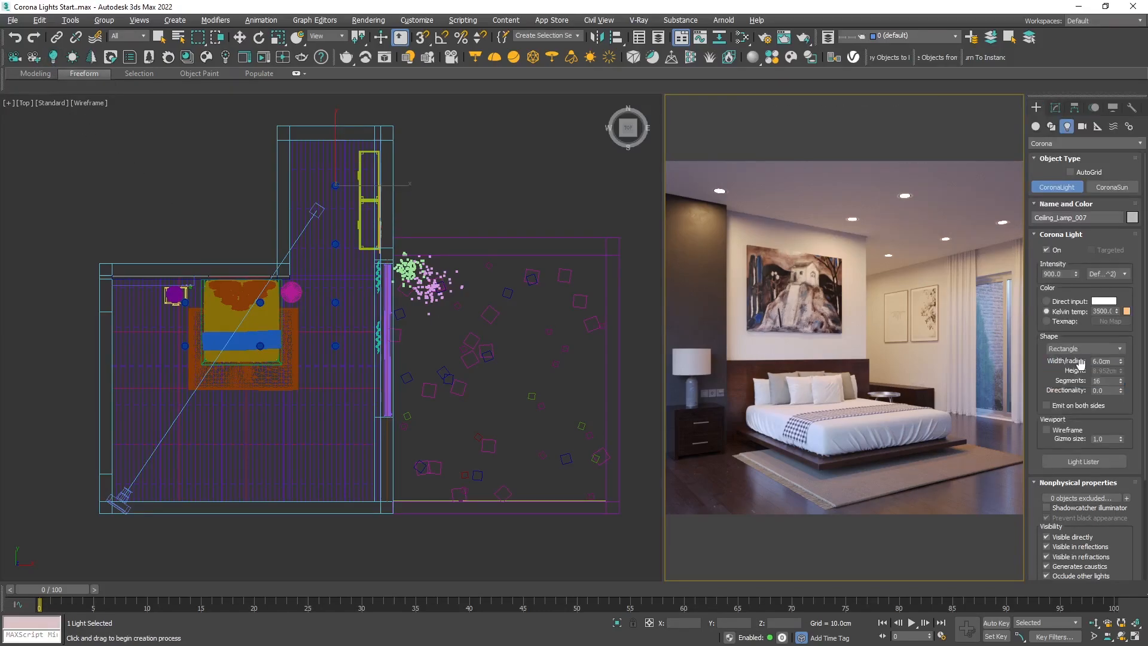
pyautogui.click(1082, 371)
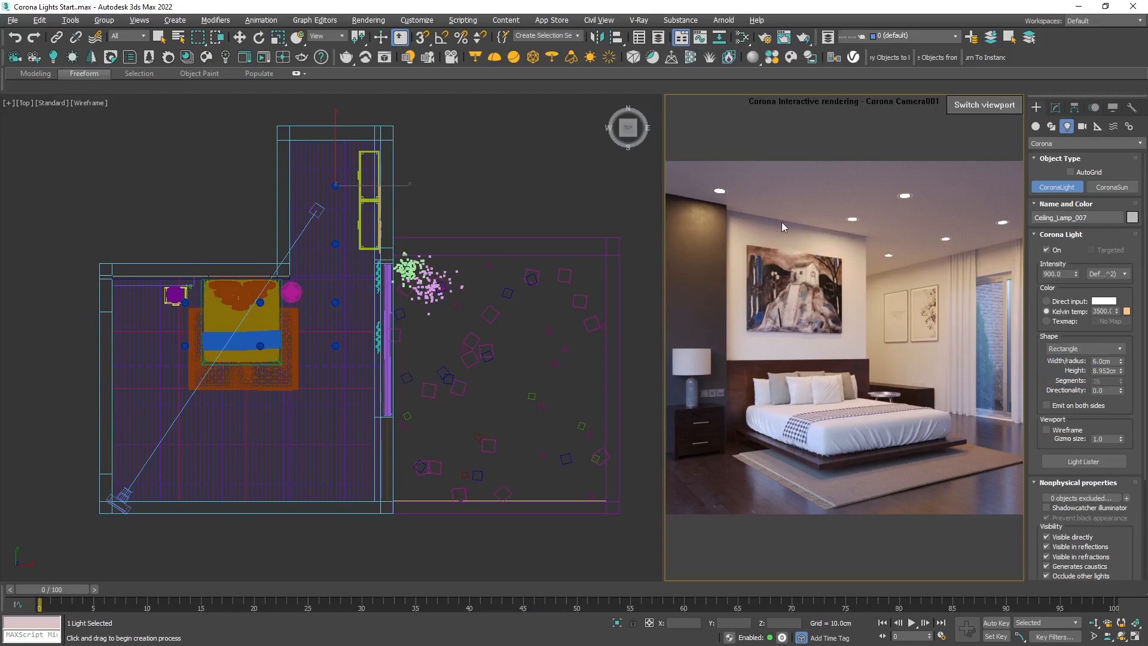
pyautogui.moveTo(729, 217)
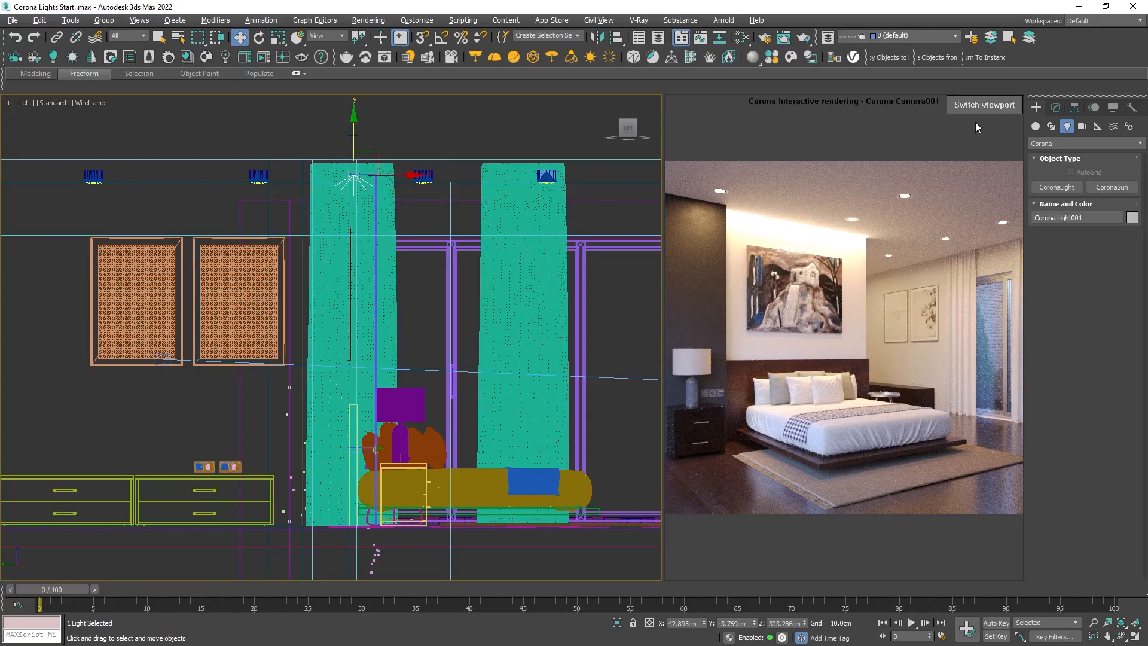
pyautogui.click(1056, 108)
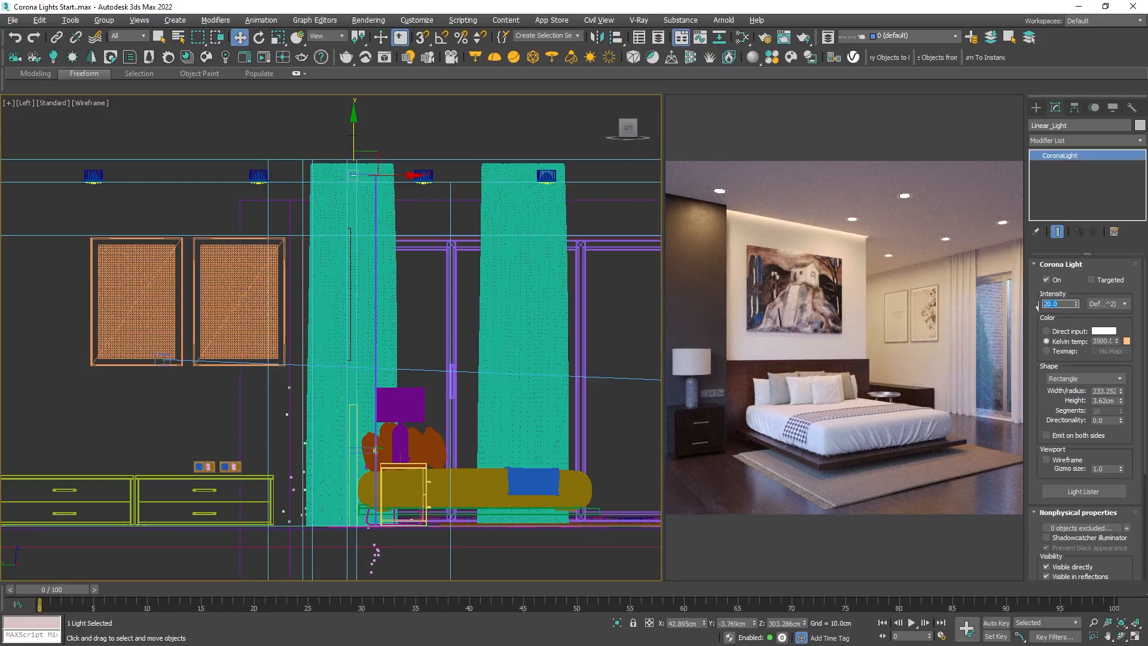
pyautogui.click(1104, 341)
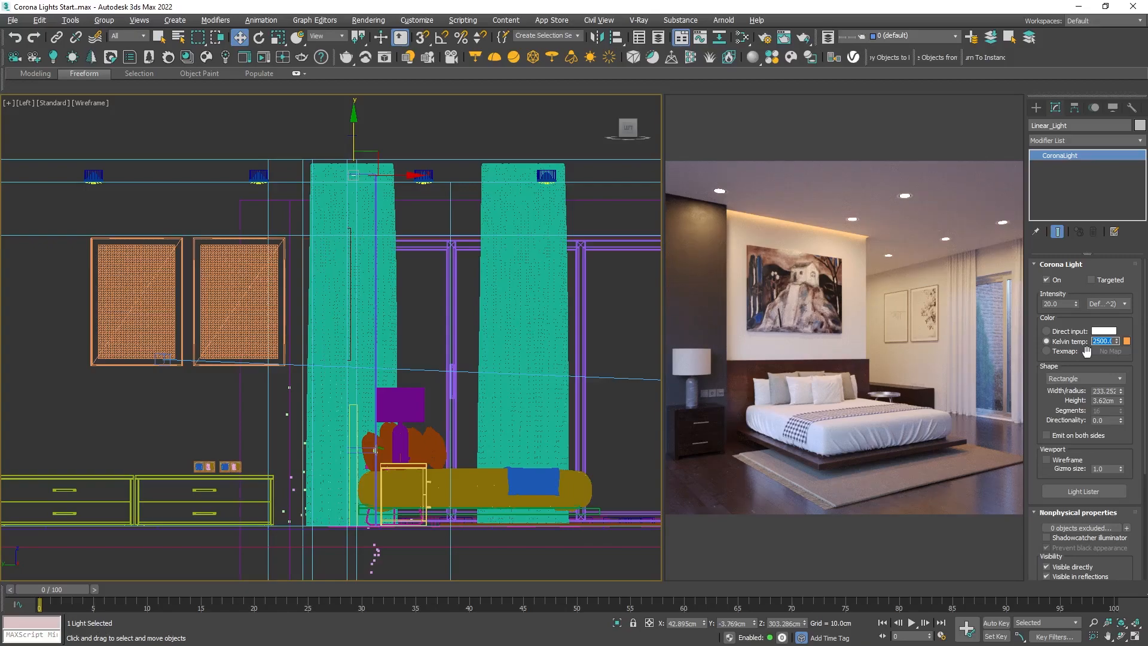
pyautogui.moveTo(1105, 421)
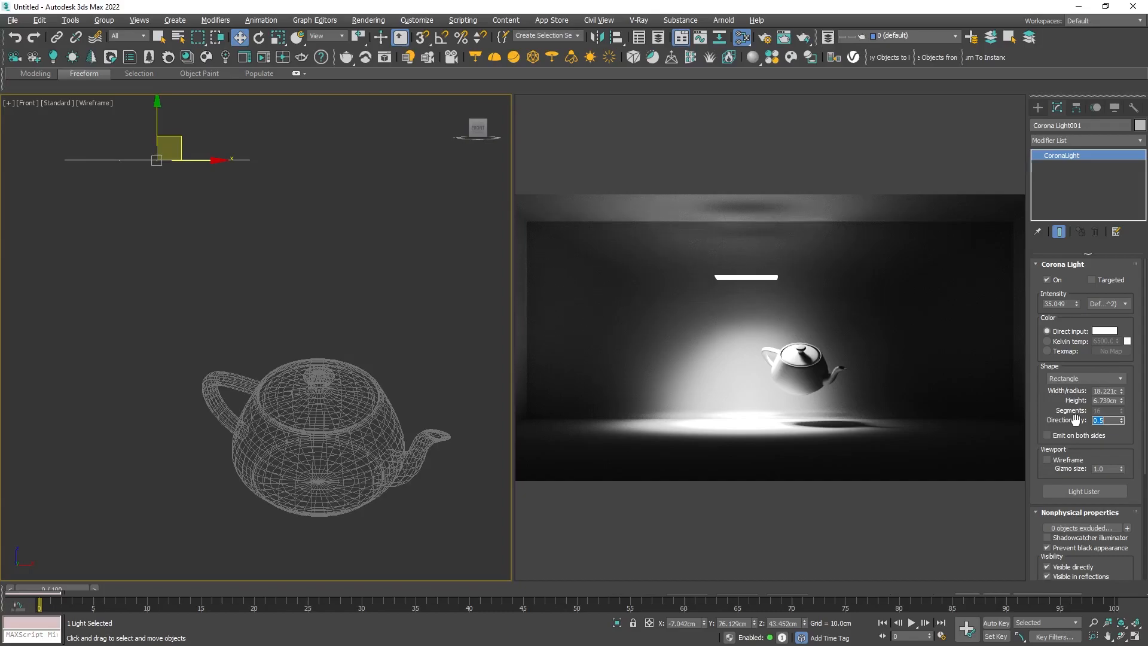
# Make the teapot light targeted and two-sided, and hide it from camera, reflections and refractions.
pyautogui.click(1092, 280)
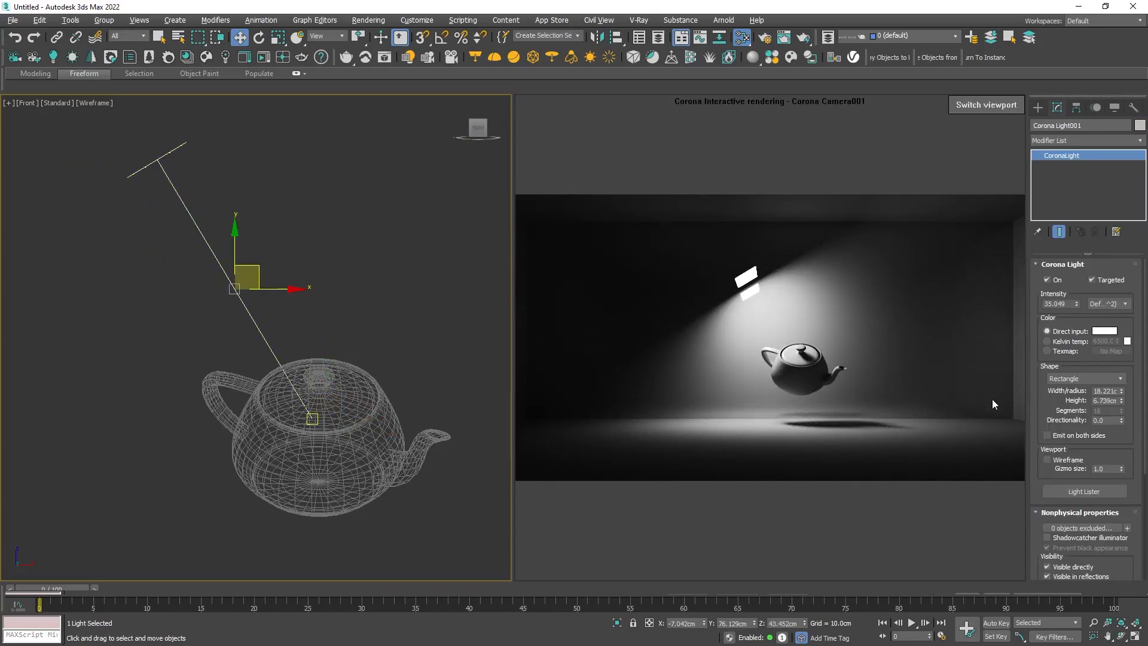
pyautogui.click(1047, 435)
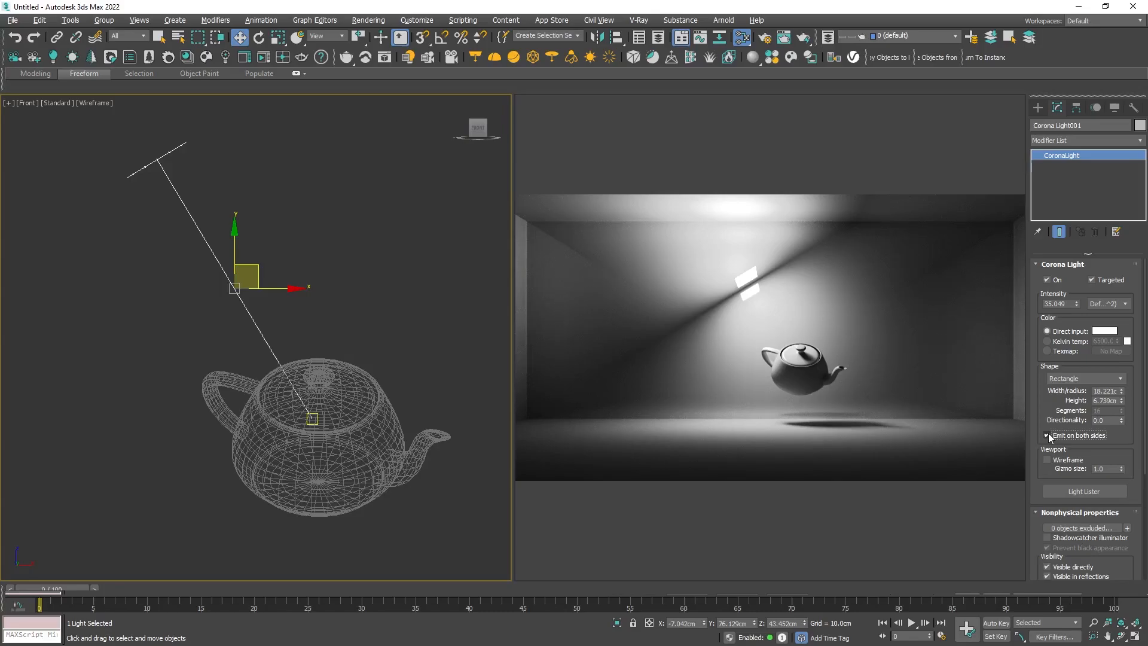
pyautogui.click(1047, 435)
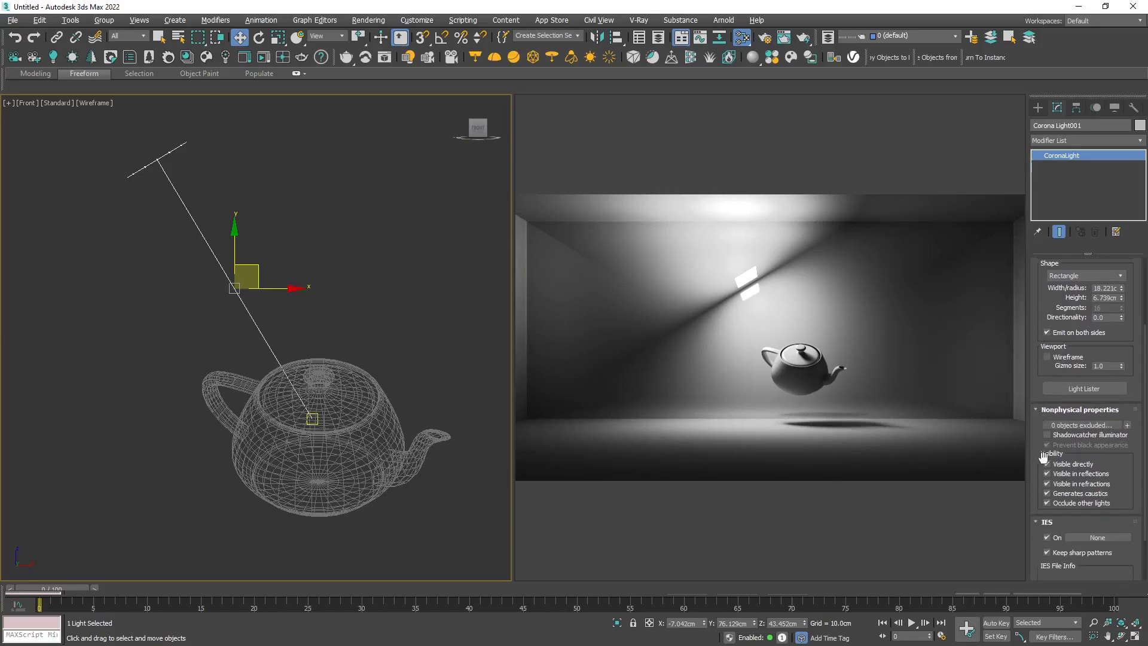
pyautogui.click(1048, 464)
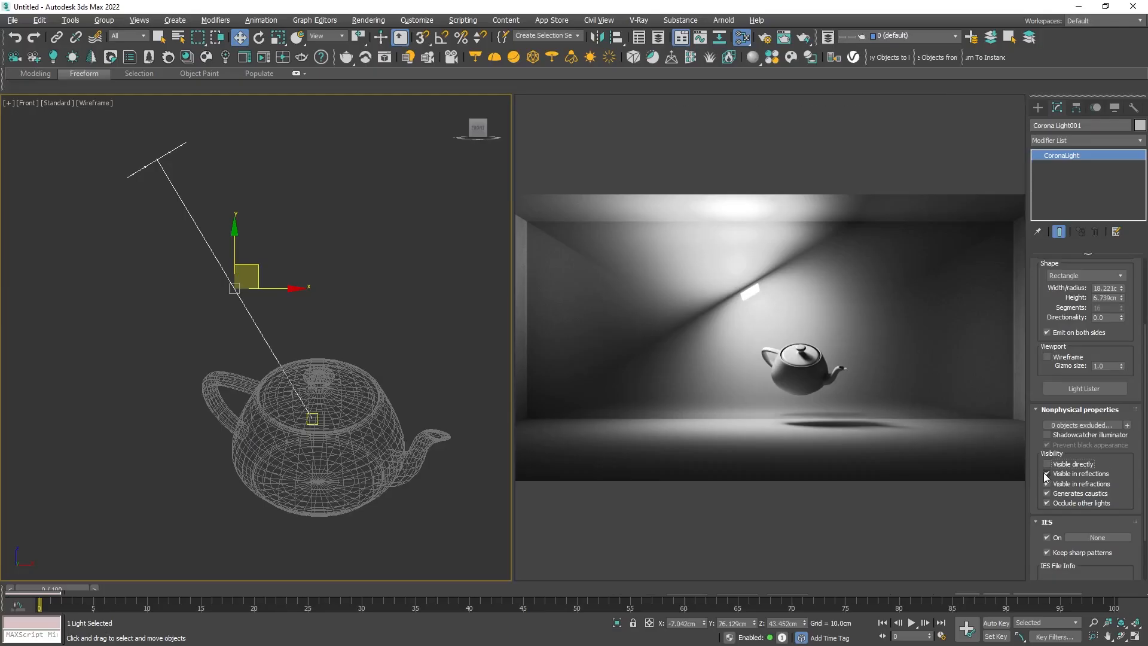
pyautogui.click(1048, 473)
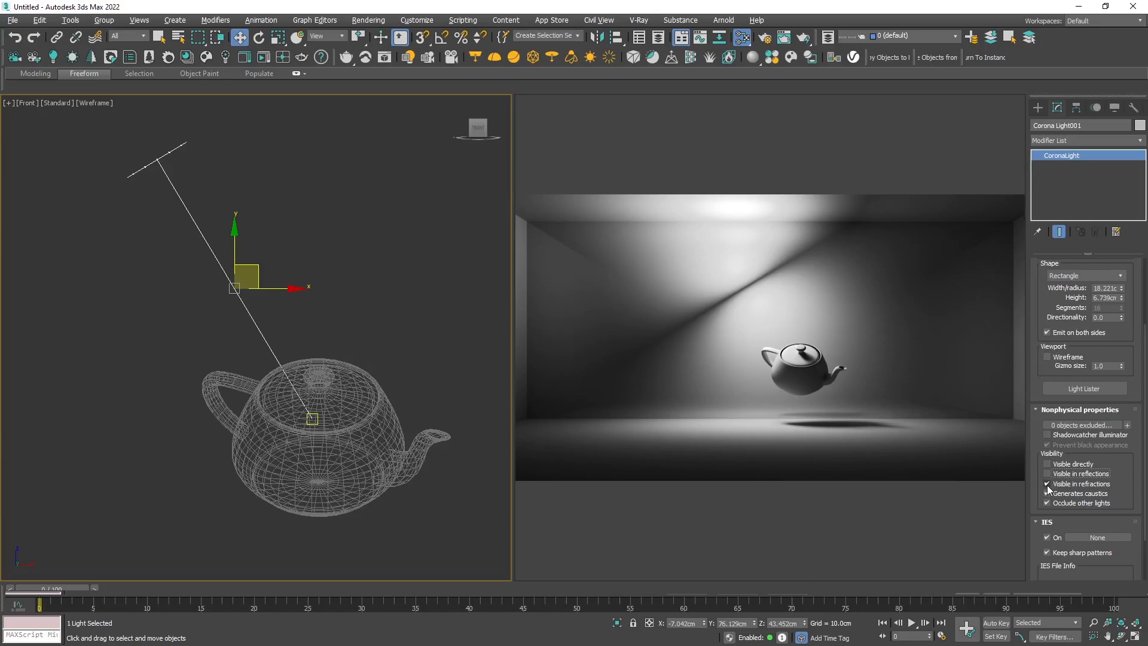
pyautogui.click(1047, 484)
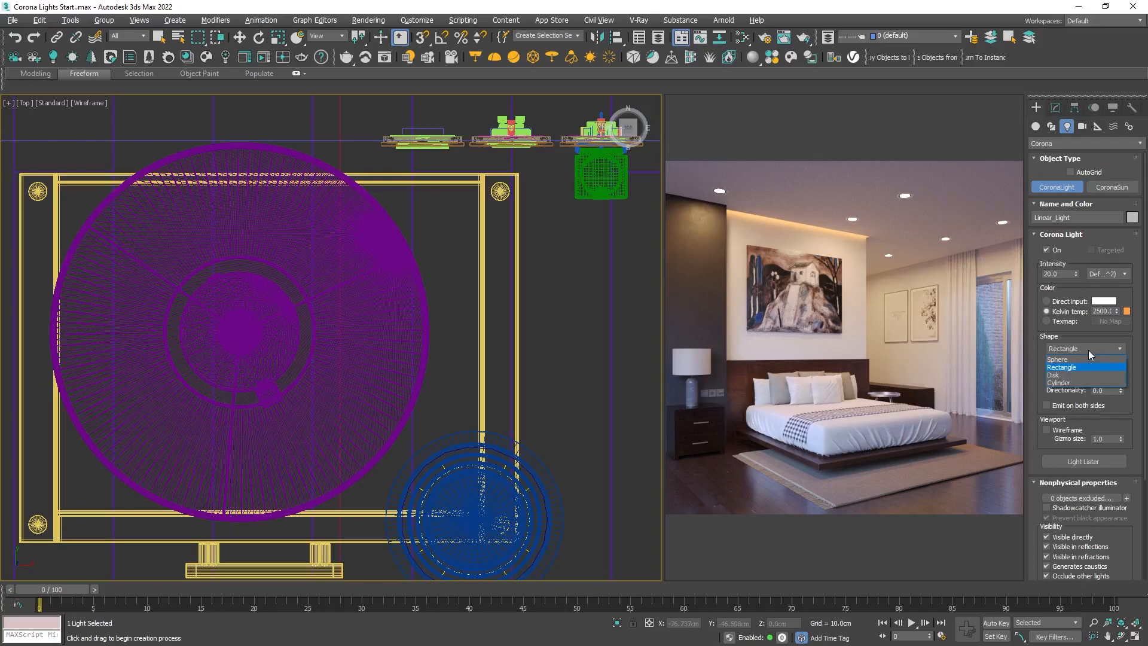
# Create a Sphere light in the lamp shade, name it Table_Light and set Intensity 200.
pyautogui.click(1057, 359)
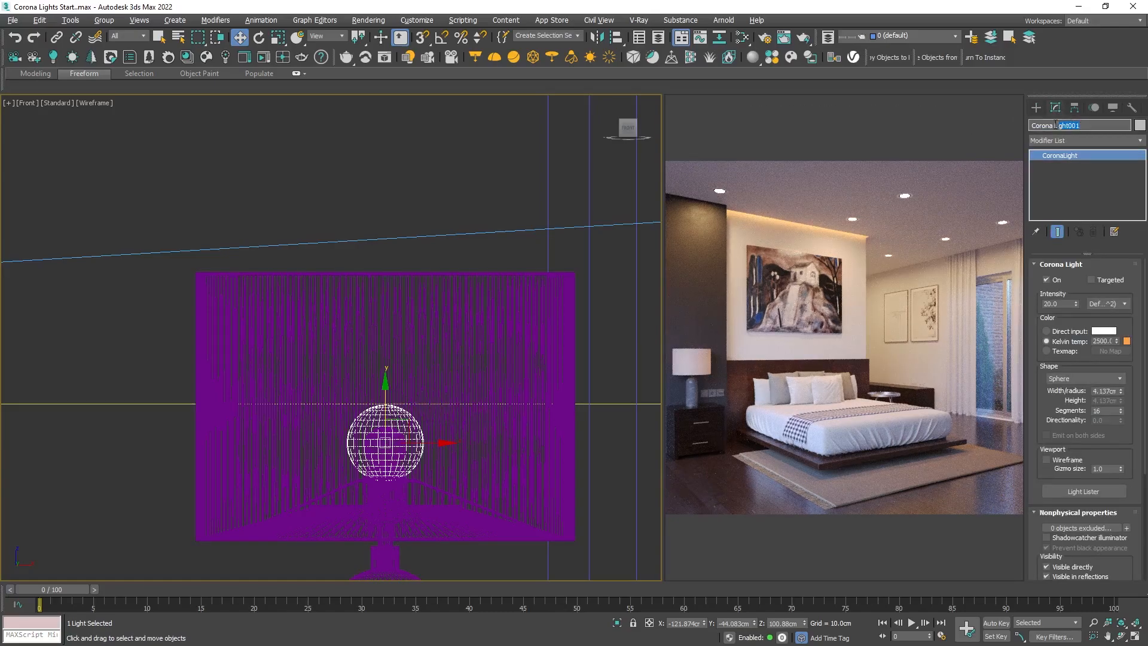
pyautogui.write('Table_Light')
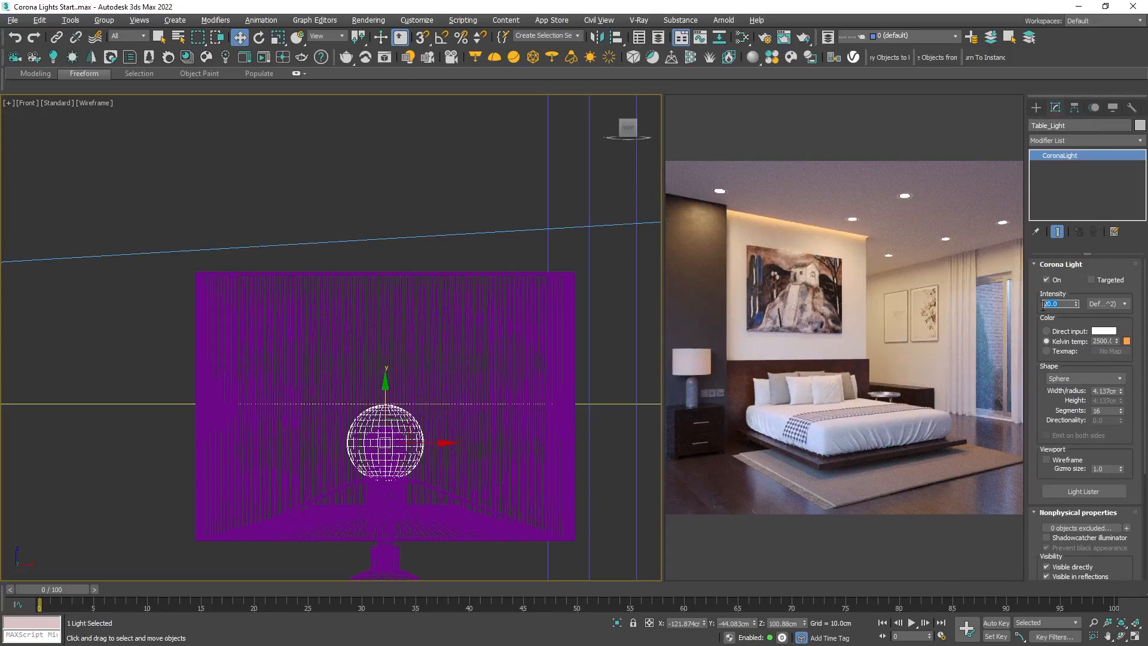
pyautogui.write('200')
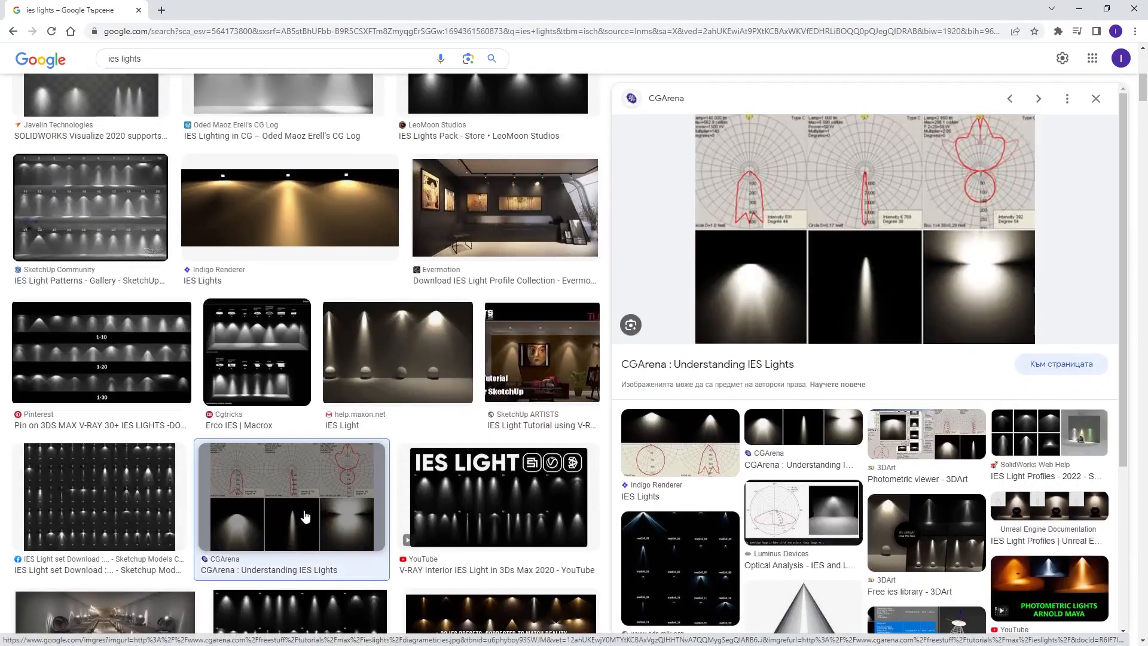
# Enlarge two IES light pattern examples from the image results.
pyautogui.click(497, 496)
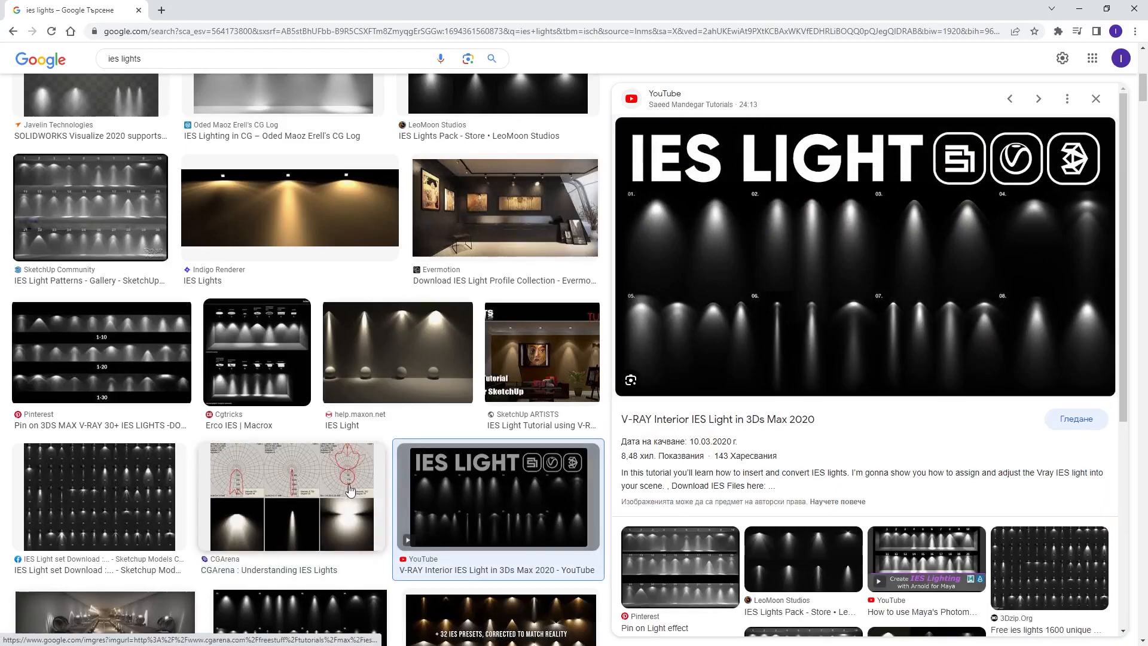
pyautogui.click(104, 497)
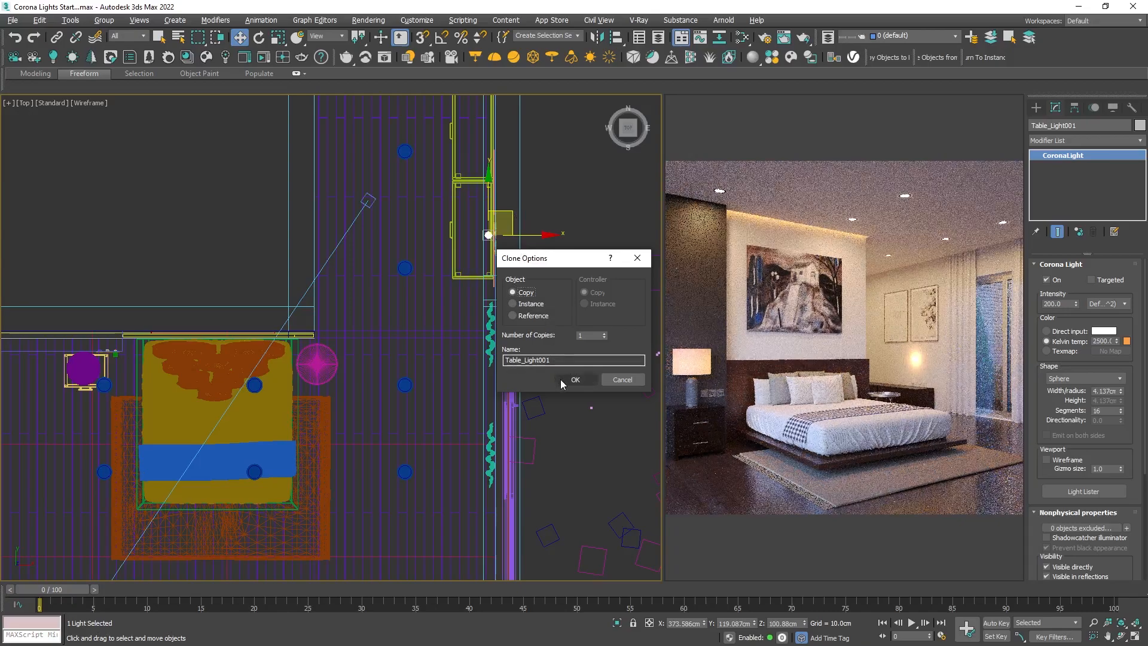
# Confirm an independent Copy of the table light at the wall and reach its IES settings.
pyautogui.click(575, 379)
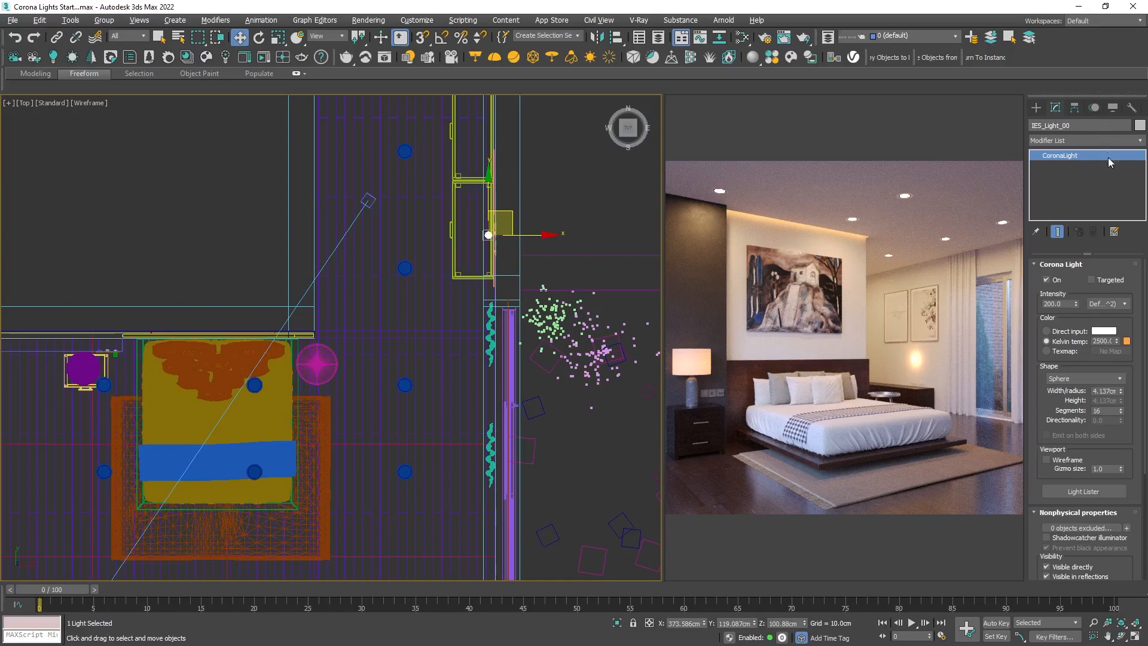
pyautogui.scroll(-3)
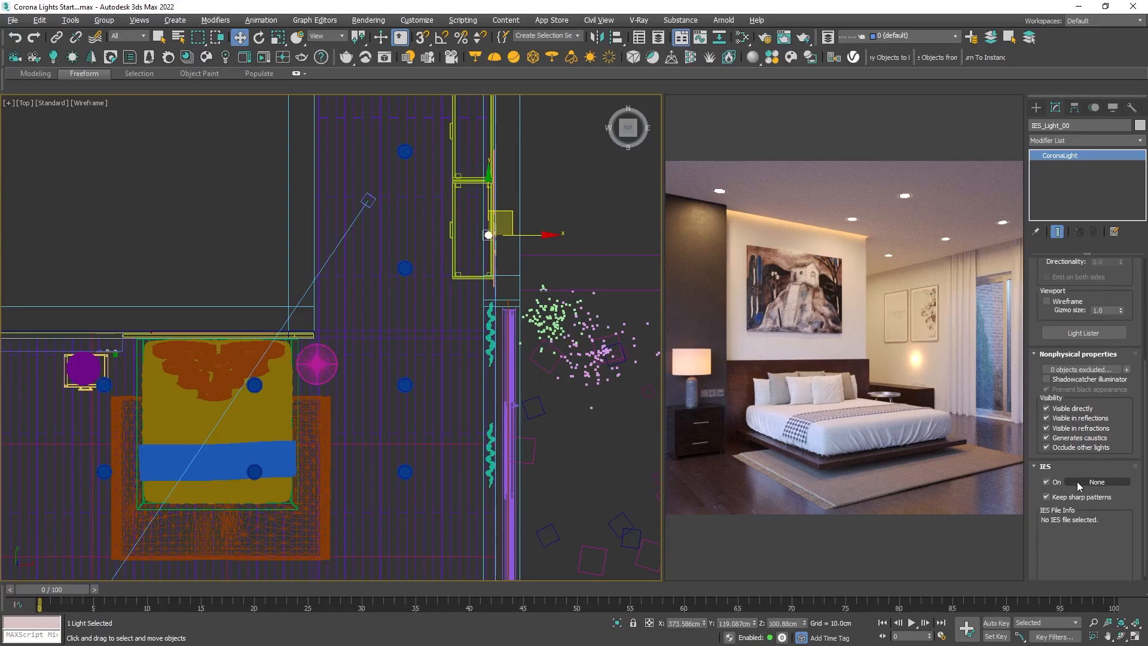
# Load the Real-IES_bold.ies profile file onto IES_Light_00.
pyautogui.click(1098, 482)
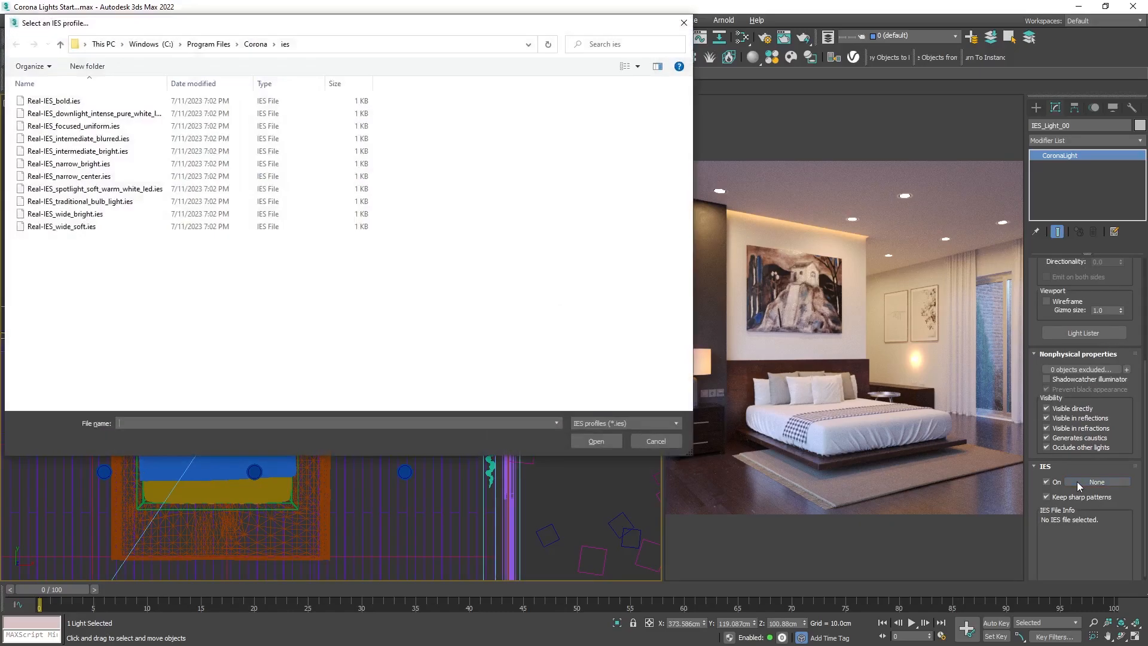
pyautogui.click(53, 101)
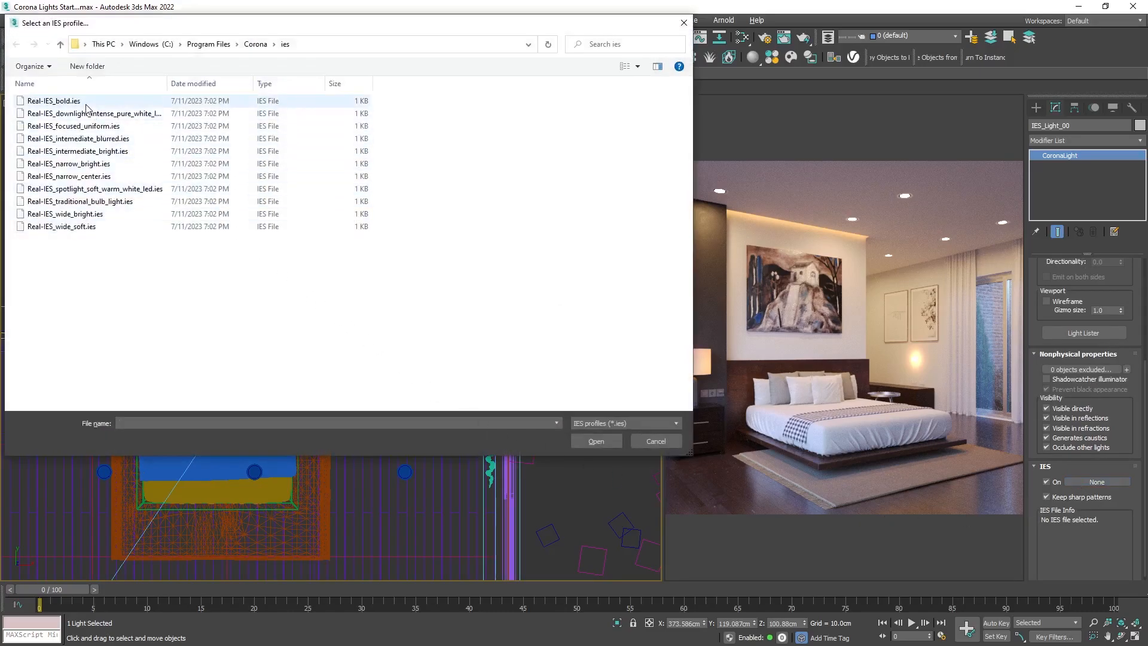
pyautogui.click(51, 101)
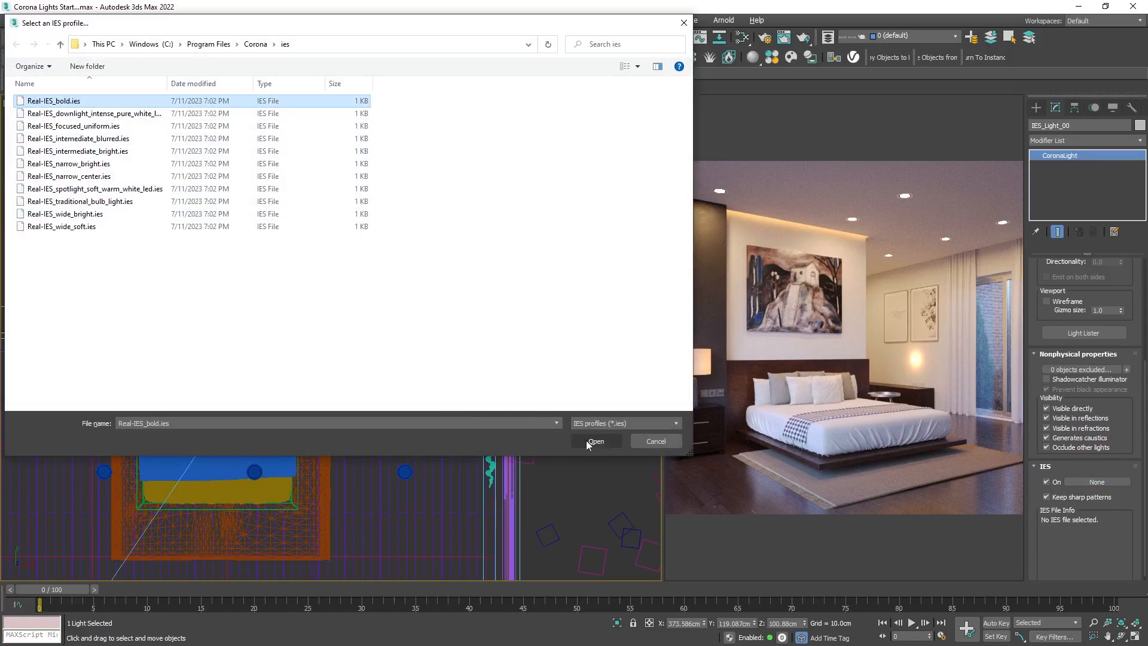
pyautogui.click(595, 441)
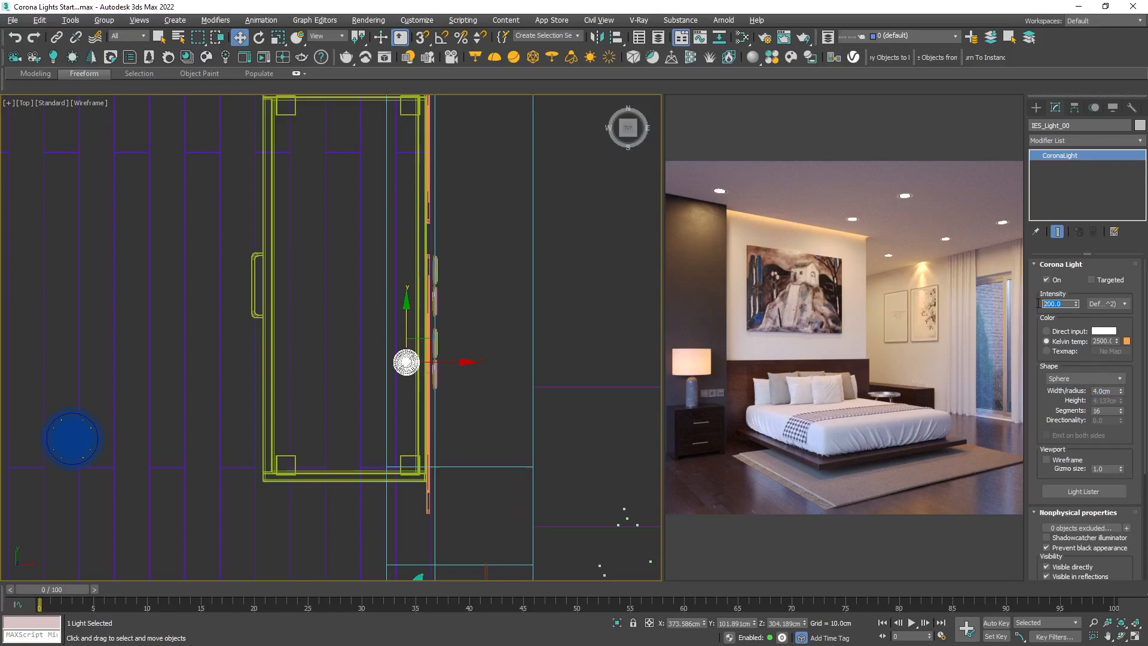
# Set the wall light intensity to 50 and instance it further along the wall beside the door.
pyautogui.write('50.0')
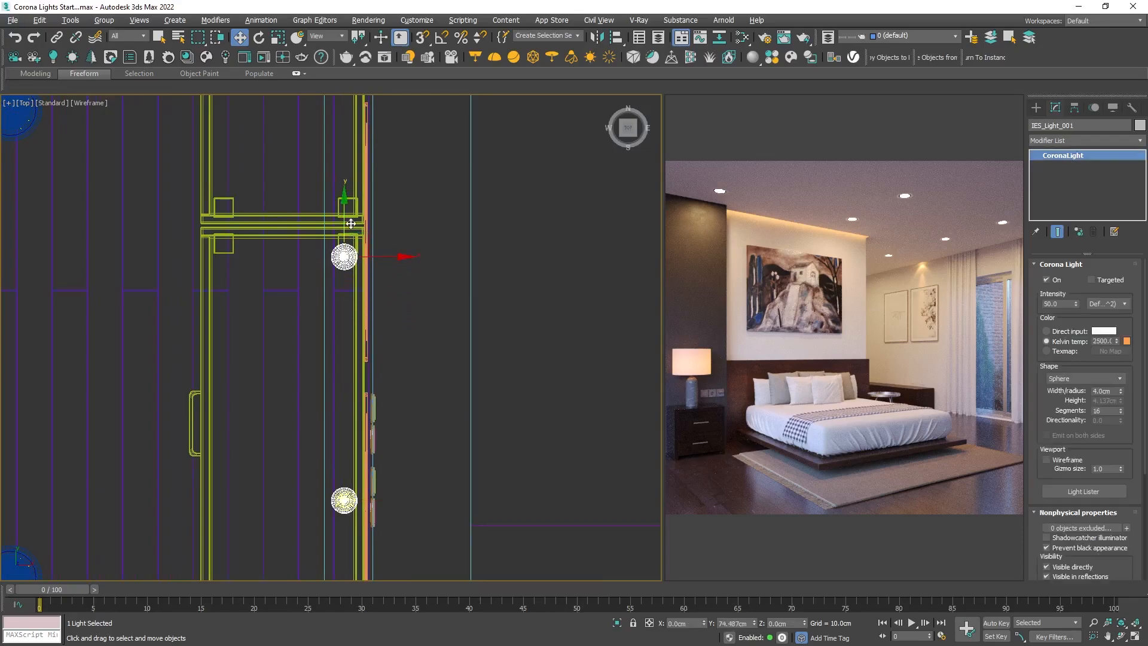
pyautogui.moveTo(344, 256); pyautogui.dragTo(345, 227)
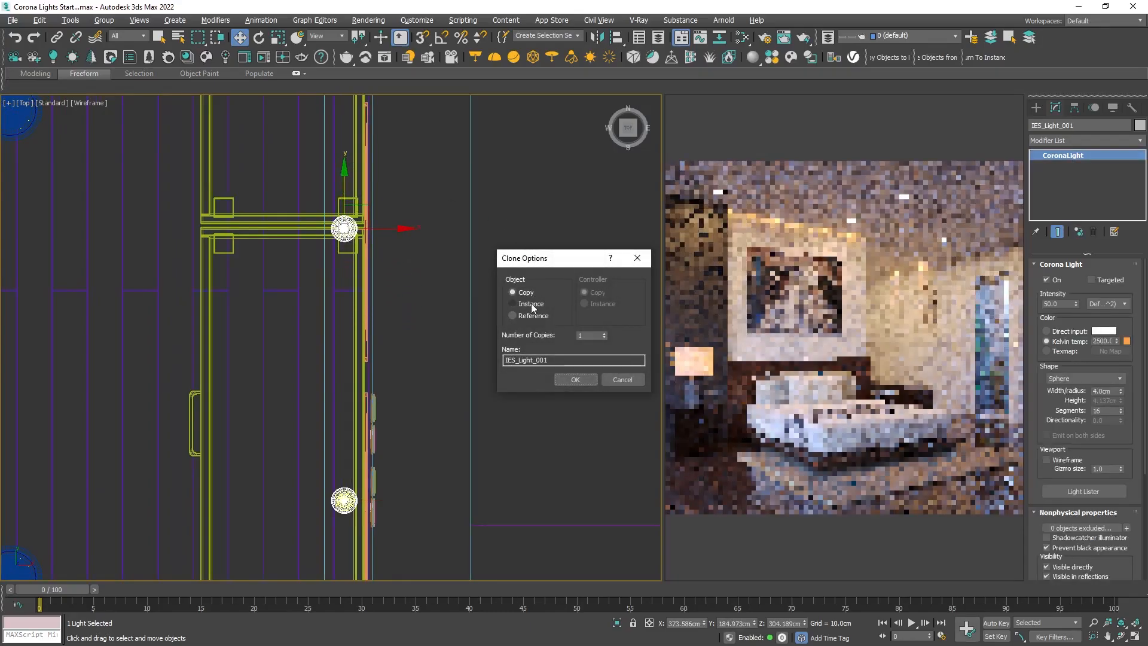
pyautogui.click(575, 379)
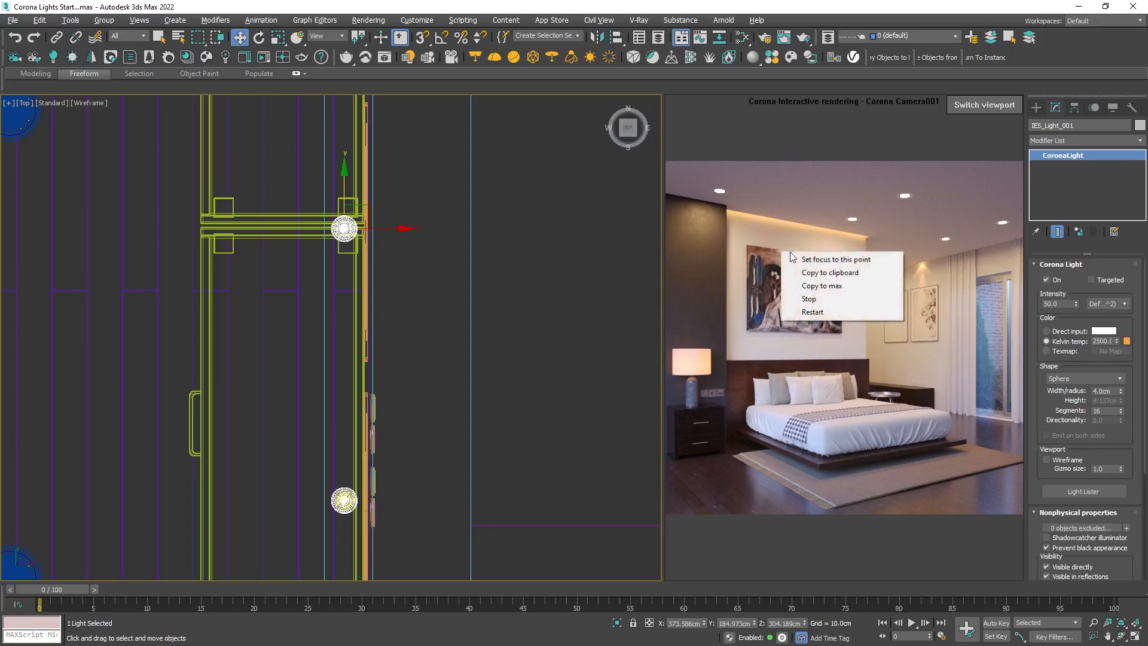
# Stop the interactive render and return the viewport to Corona Camera001.
pyautogui.click(809, 299)
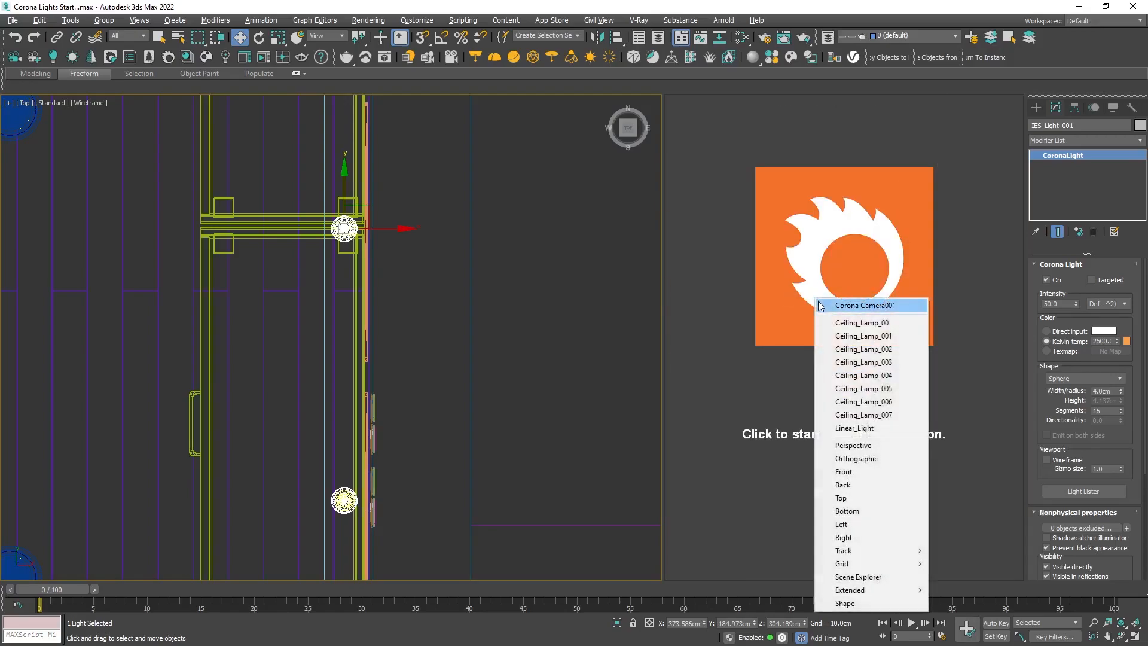
pyautogui.click(866, 305)
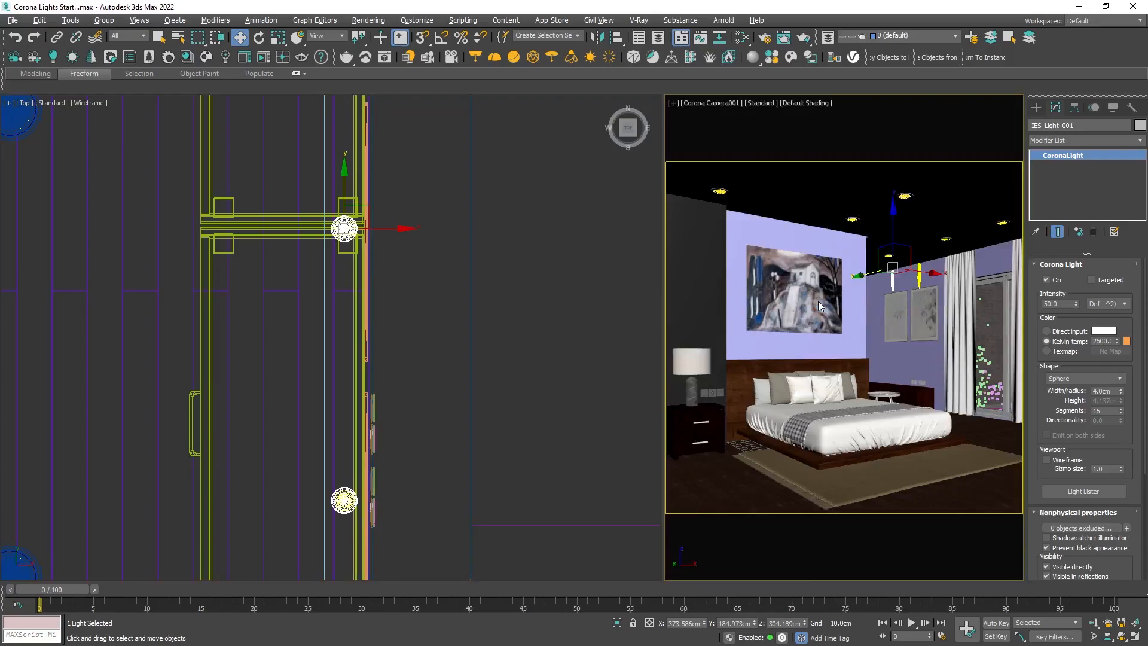
pyautogui.moveTo(769, 37)
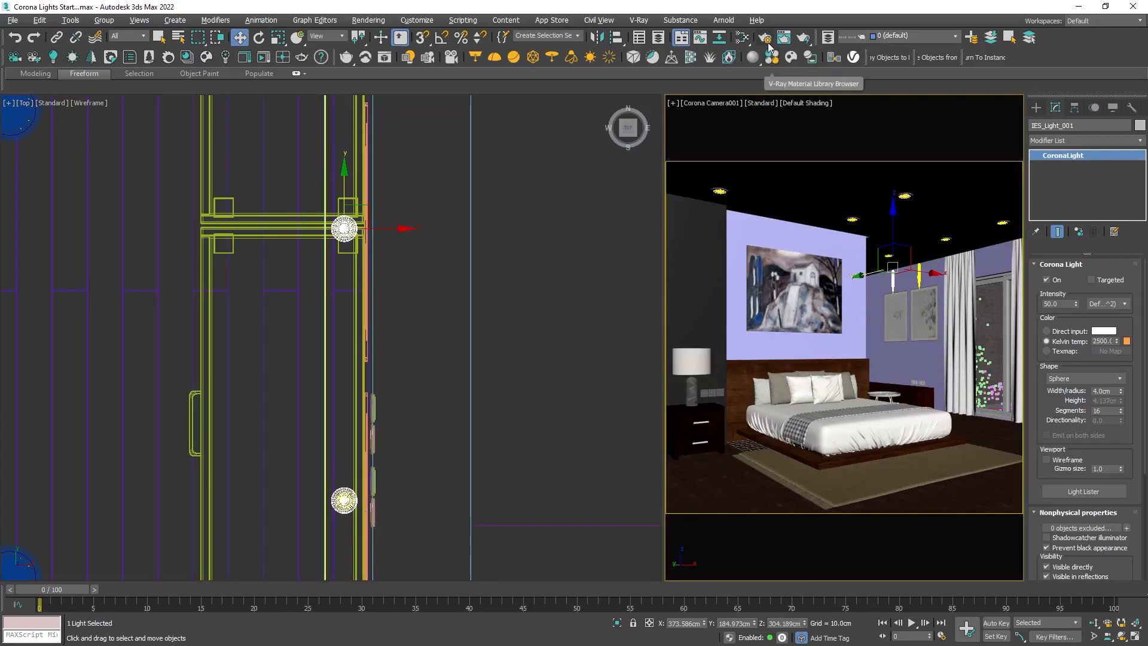
pyautogui.click(766, 37)
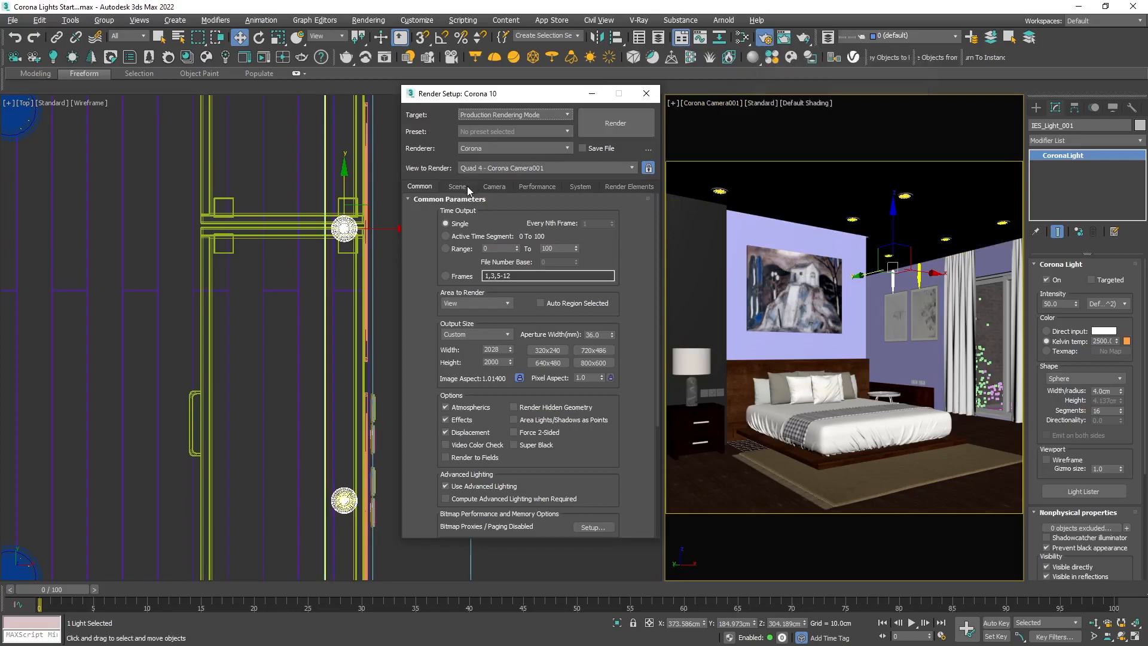
# In Render Setup's Scene settings, generate LightMix layers grouped by Instanced Lights.
pyautogui.click(457, 186)
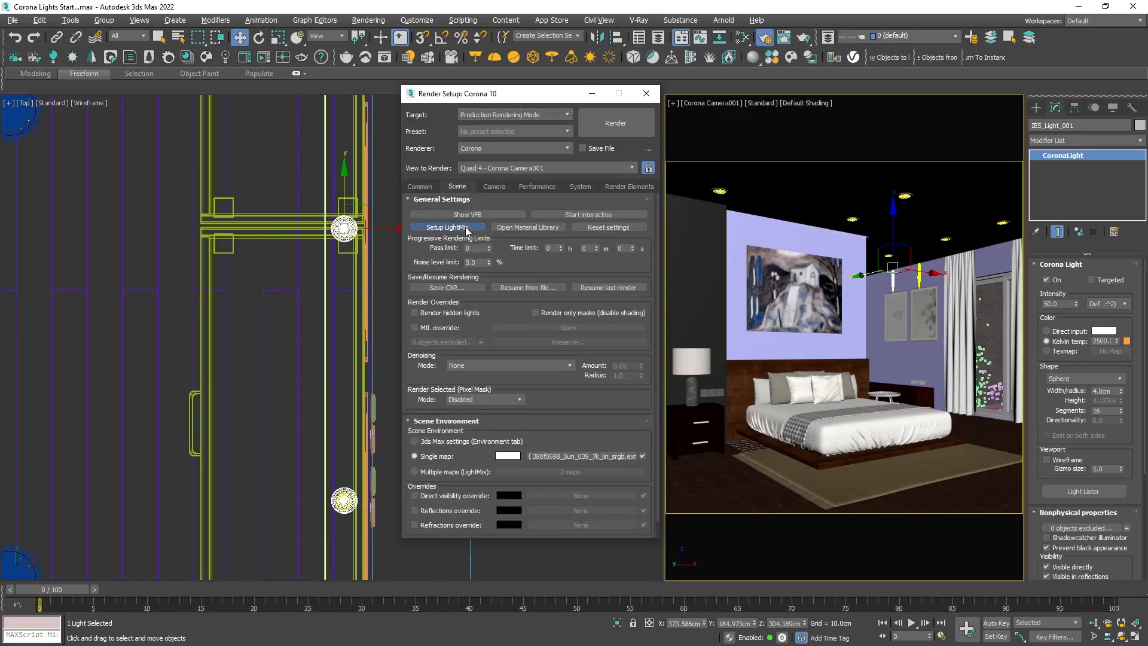
pyautogui.click(447, 227)
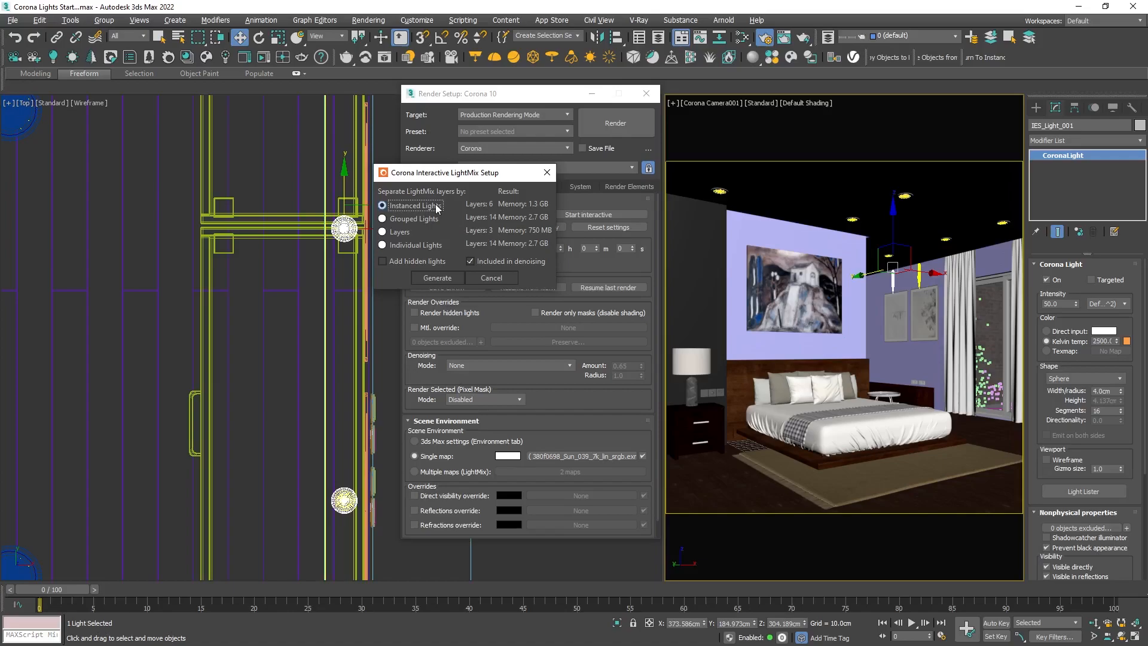
pyautogui.moveTo(452, 266)
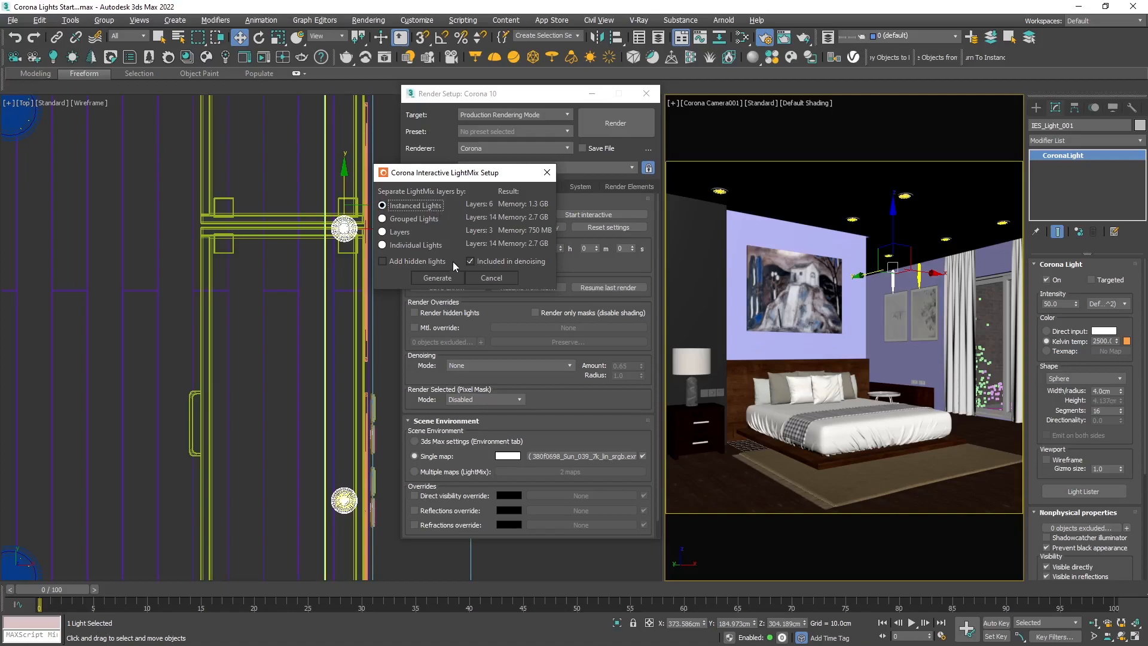
pyautogui.moveTo(437, 278)
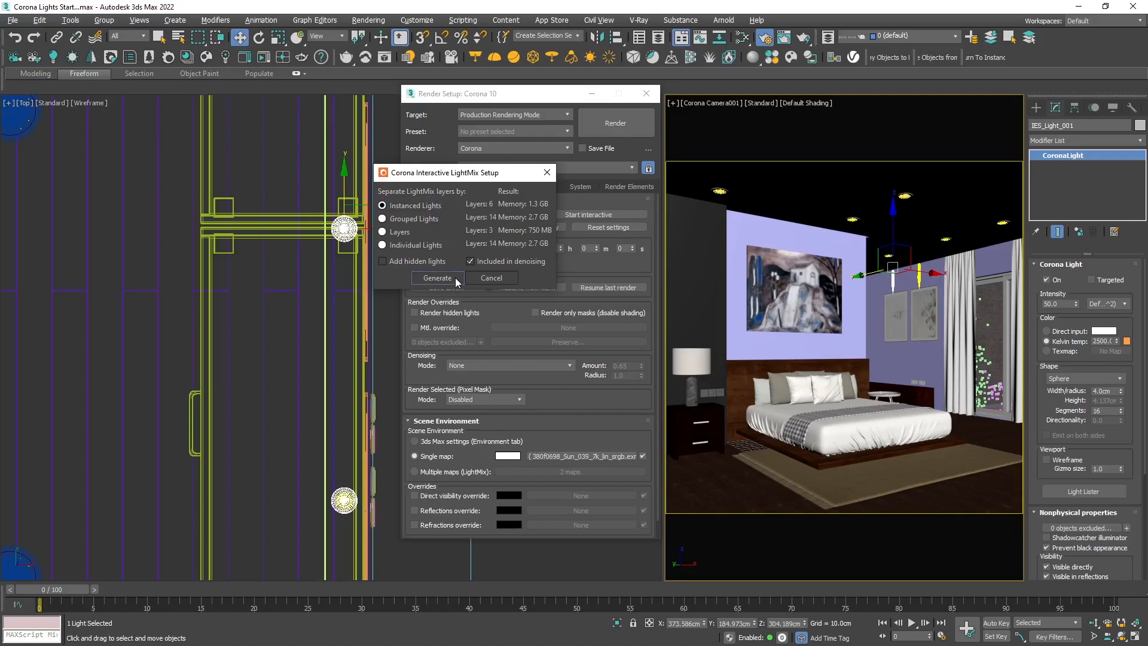
pyautogui.click(490, 277)
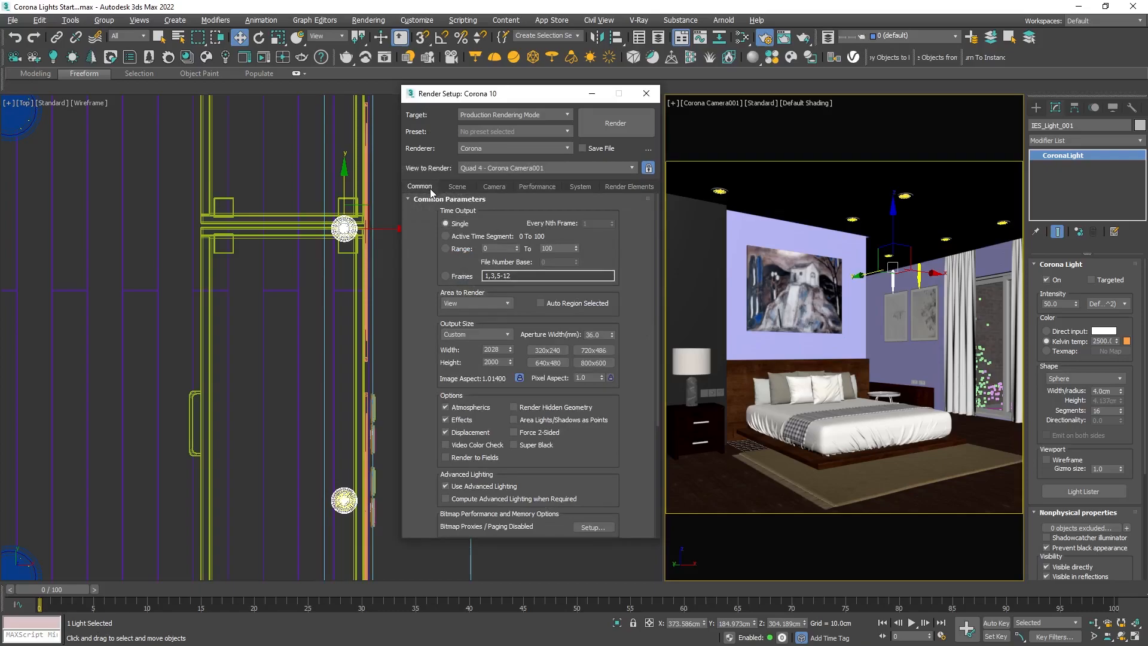
pyautogui.moveTo(614, 124)
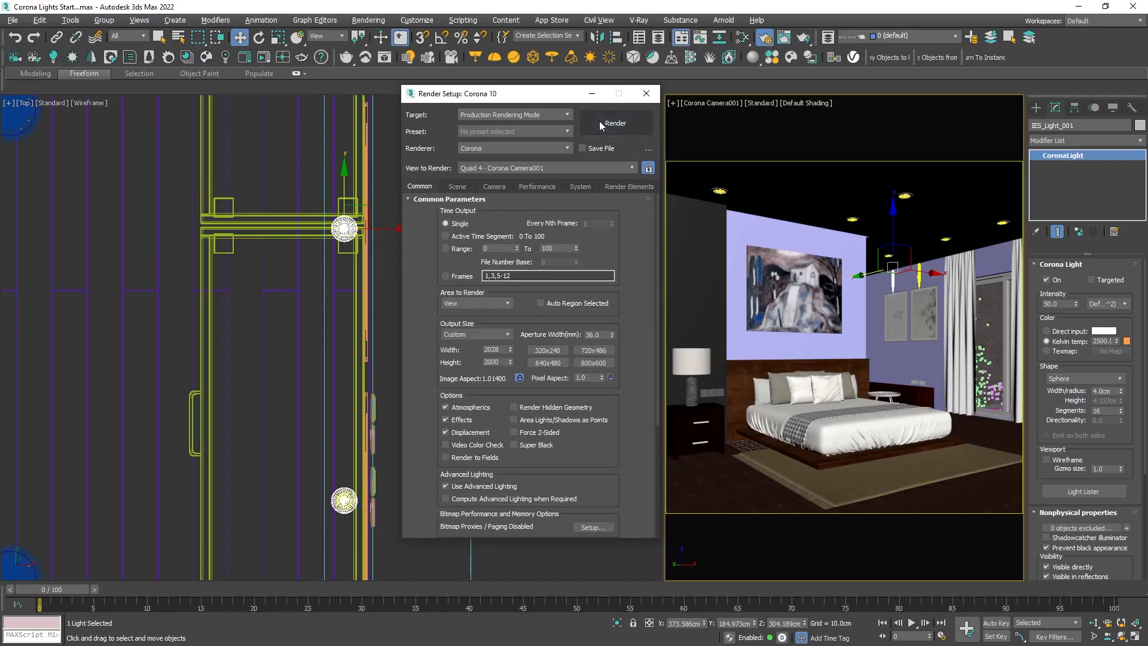
# Render the camera view, stop it, and set white balance near 6311.
pyautogui.click(615, 123)
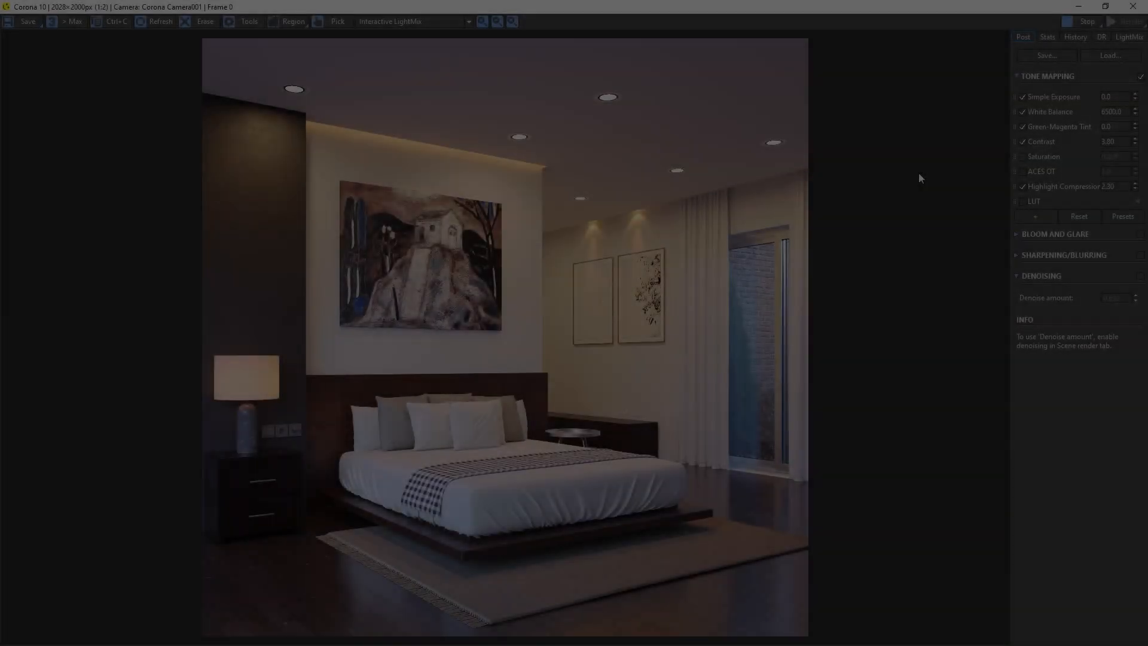
pyautogui.click(1087, 20)
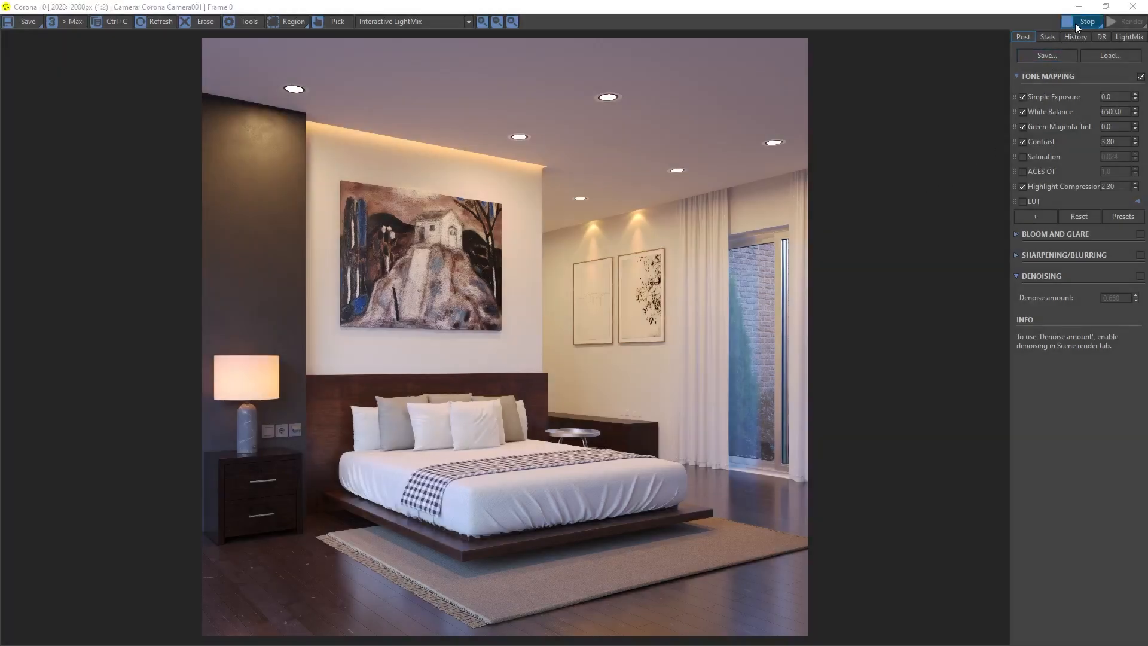
pyautogui.click(1087, 21)
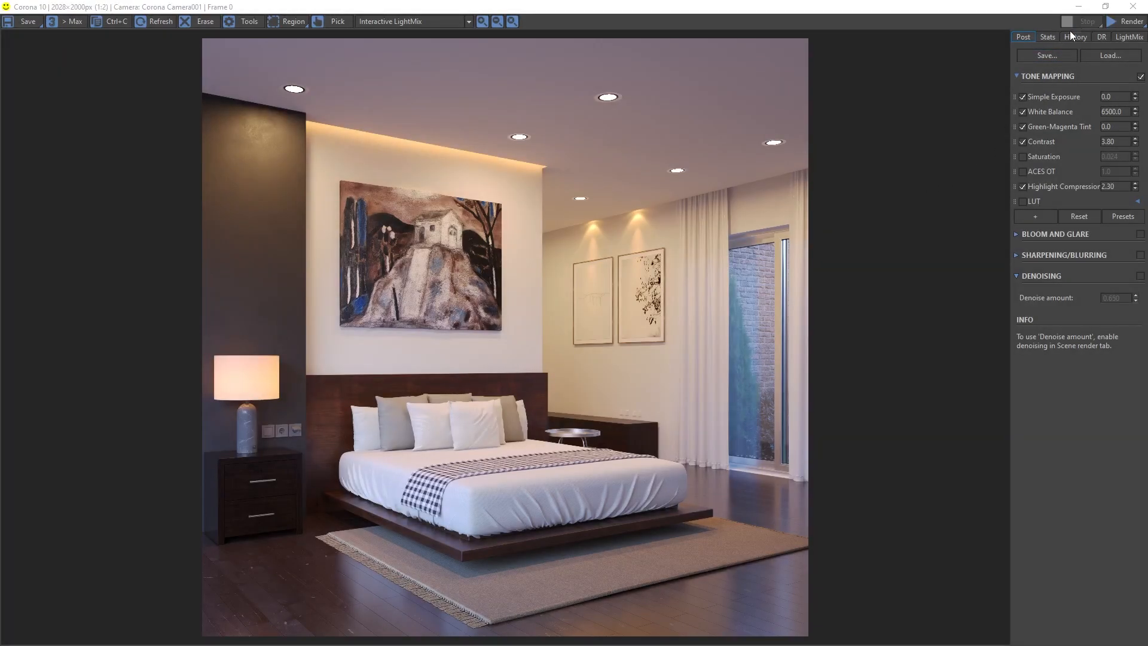
pyautogui.click(1113, 142)
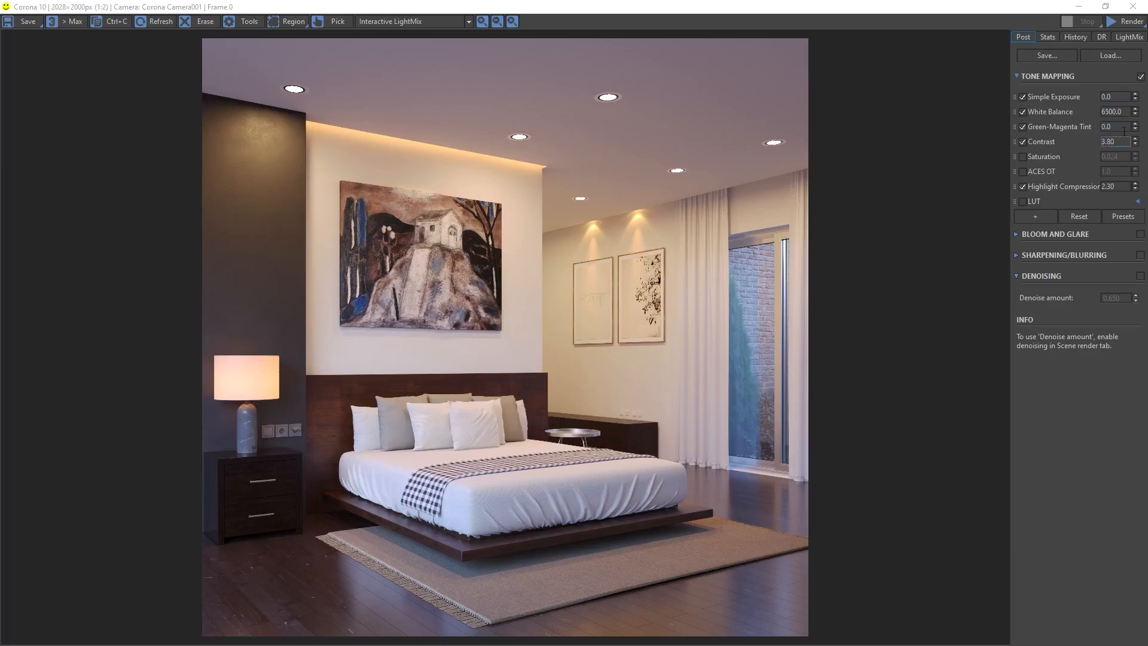
# Enable Bloom and Glare with lowered size, bloom, glare and colour intensities.
pyautogui.click(1136, 115)
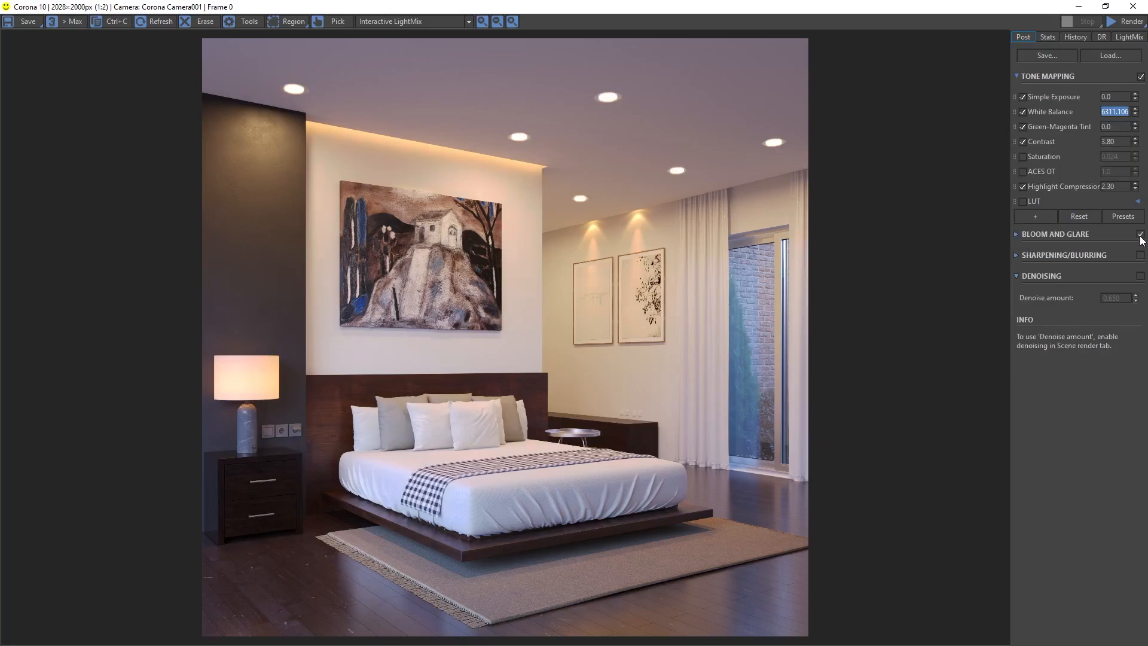
pyautogui.click(1017, 233)
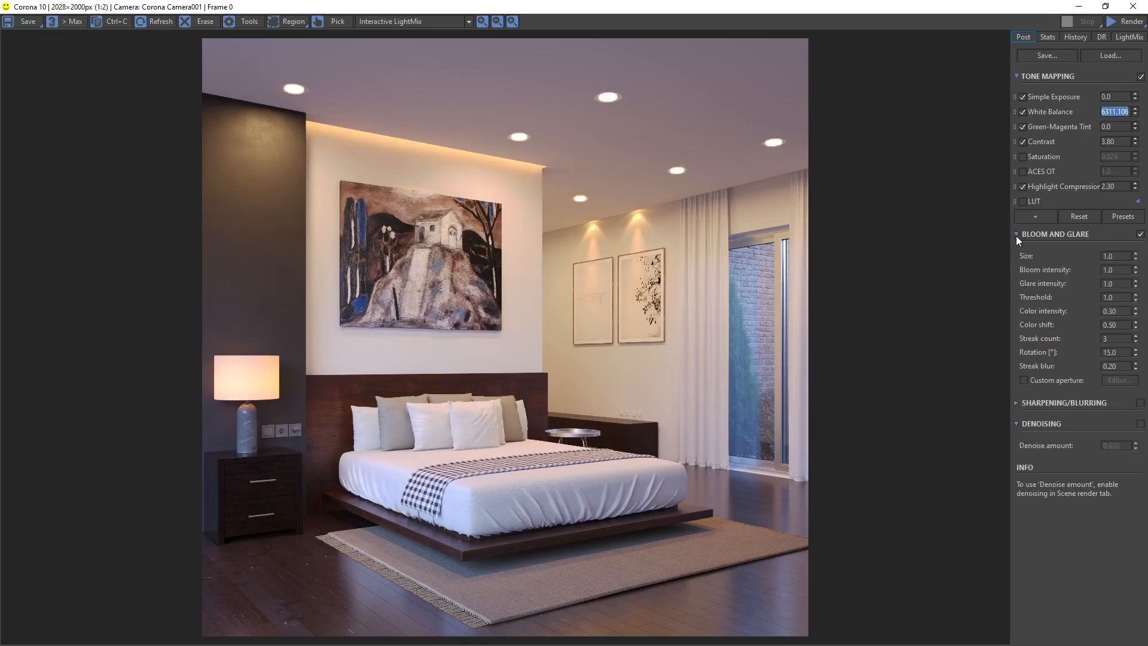
pyautogui.click(1136, 258)
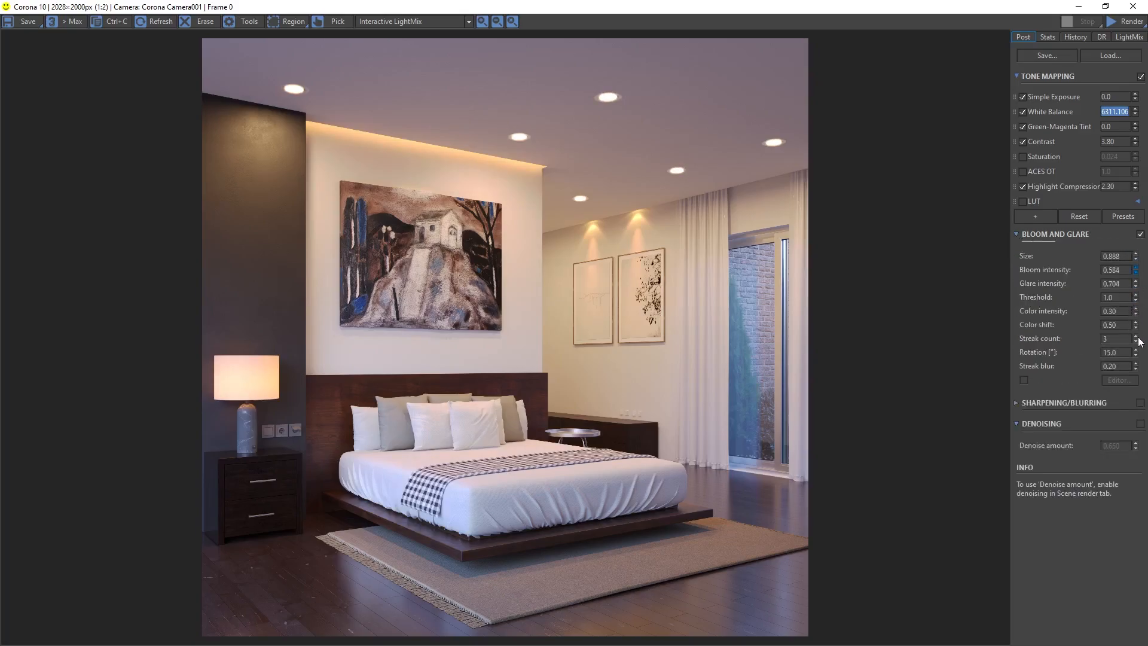
pyautogui.click(1136, 271)
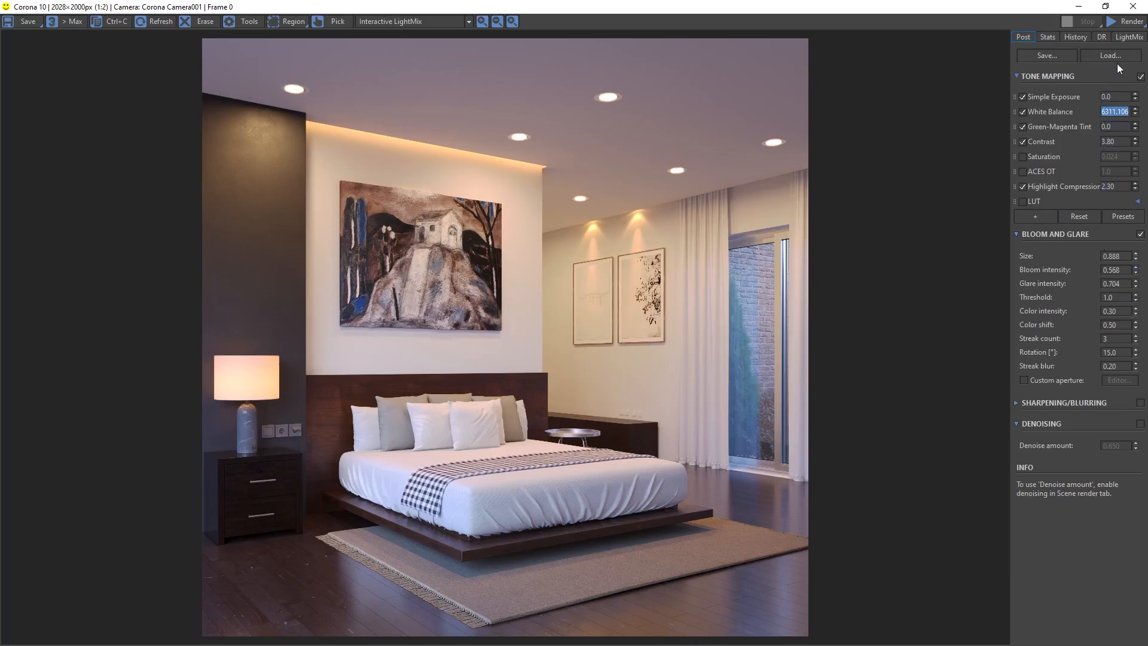
pyautogui.click(1127, 37)
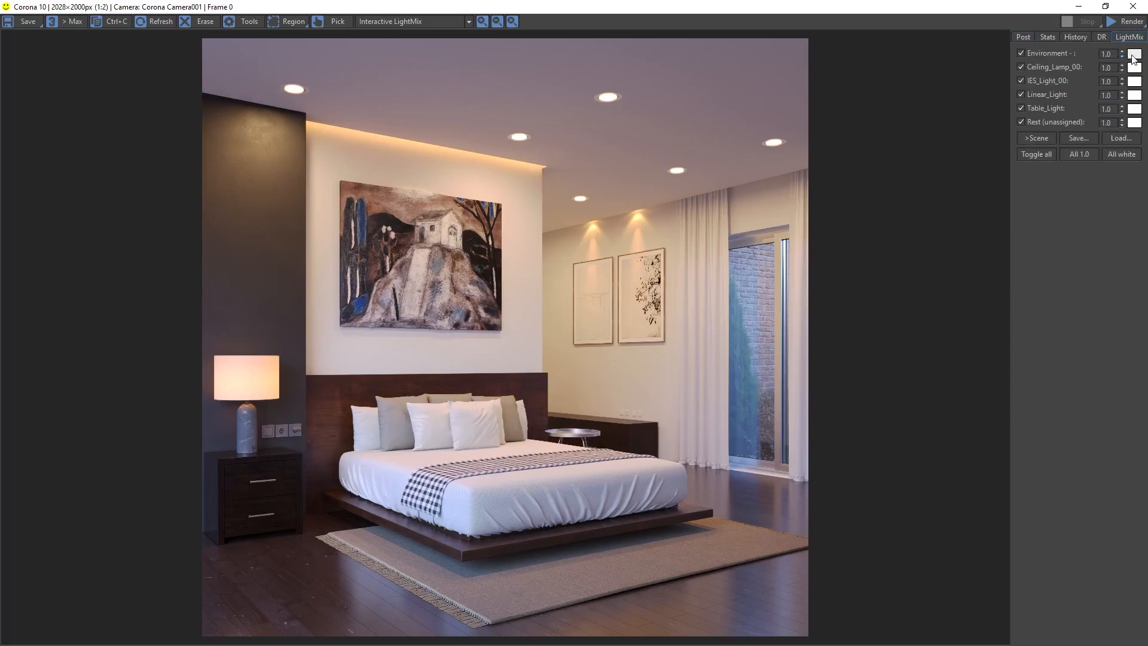
# Tint the Environment LightMix layer light sky blue (65B5EA).
pyautogui.click(1134, 53)
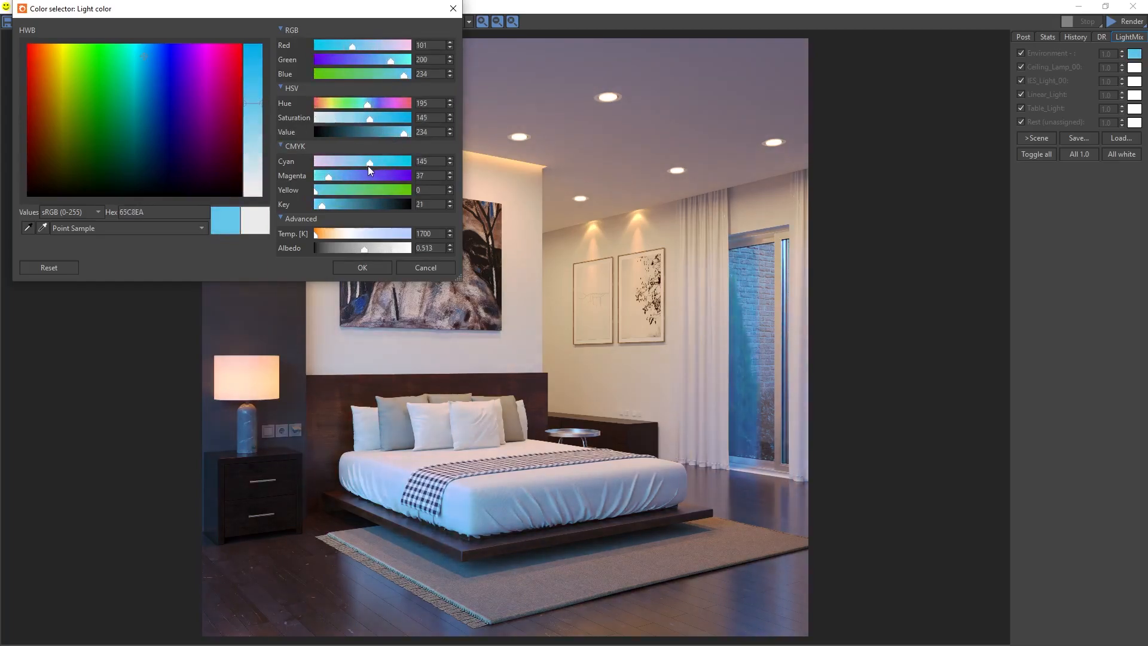
pyautogui.moveTo(386, 60); pyautogui.dragTo(362, 59)
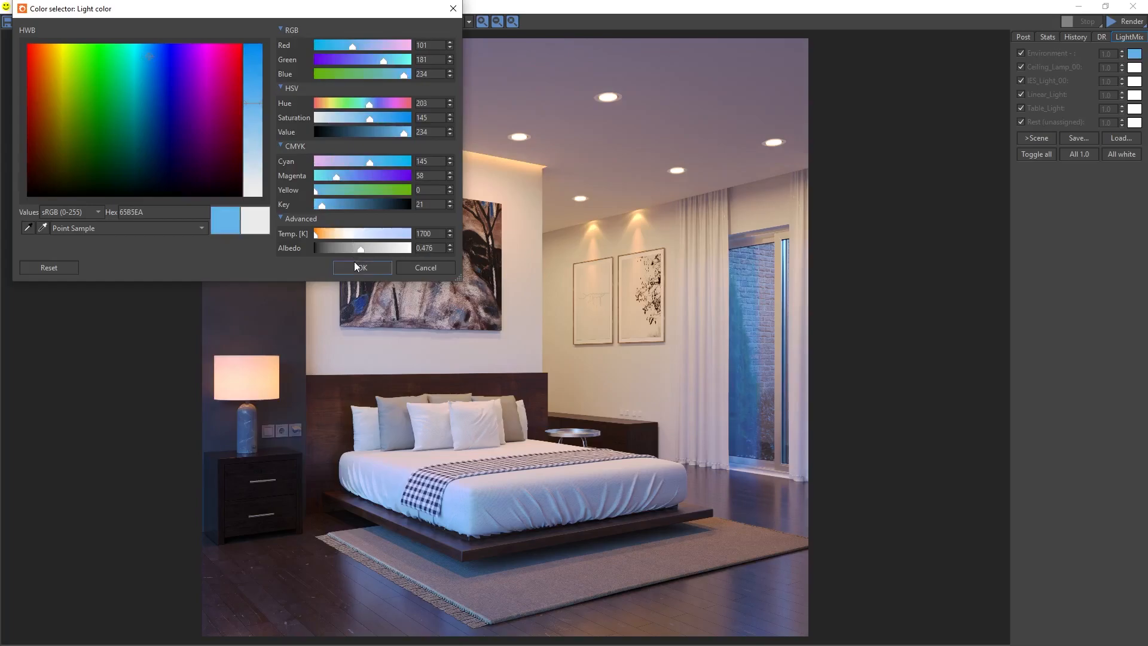
pyautogui.click(361, 267)
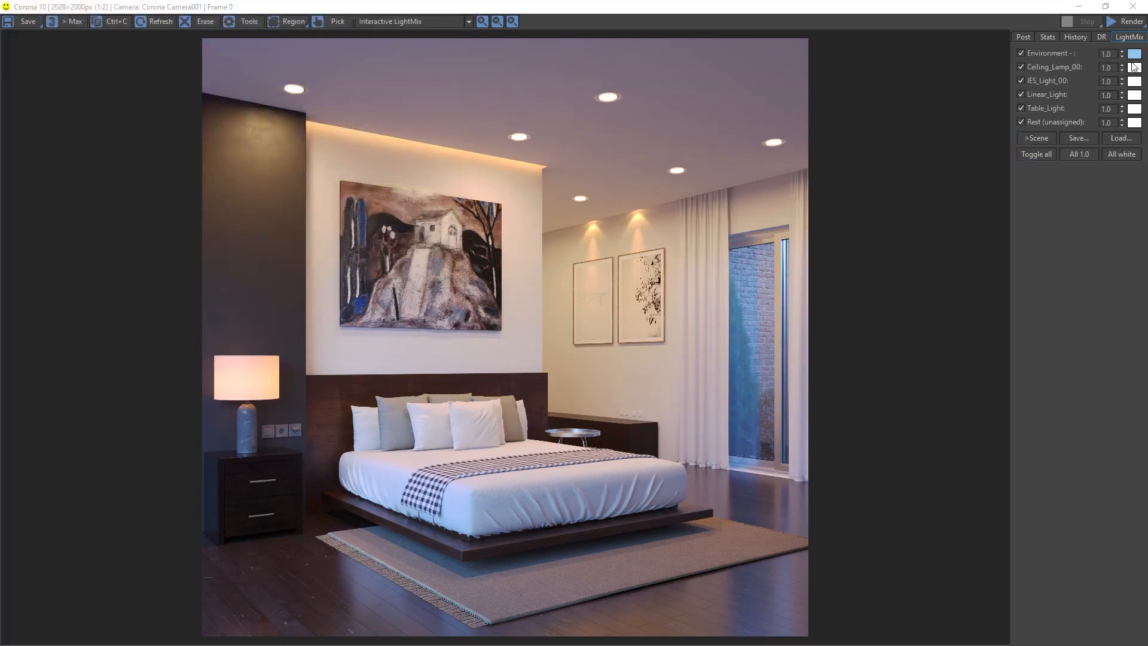